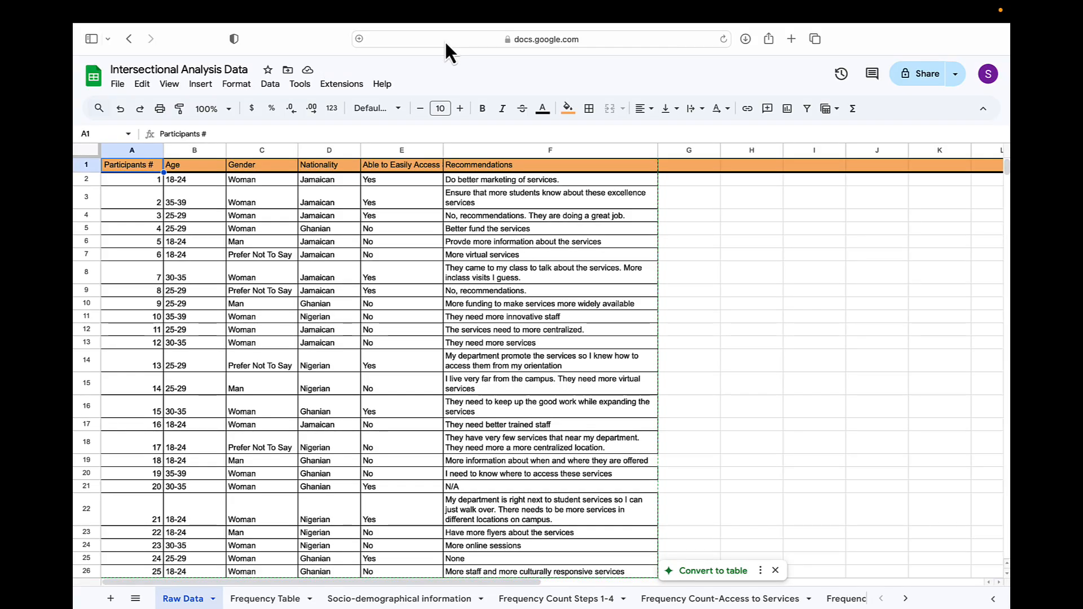
{"action": "mouse_move", "coordinate": [279, 470]}
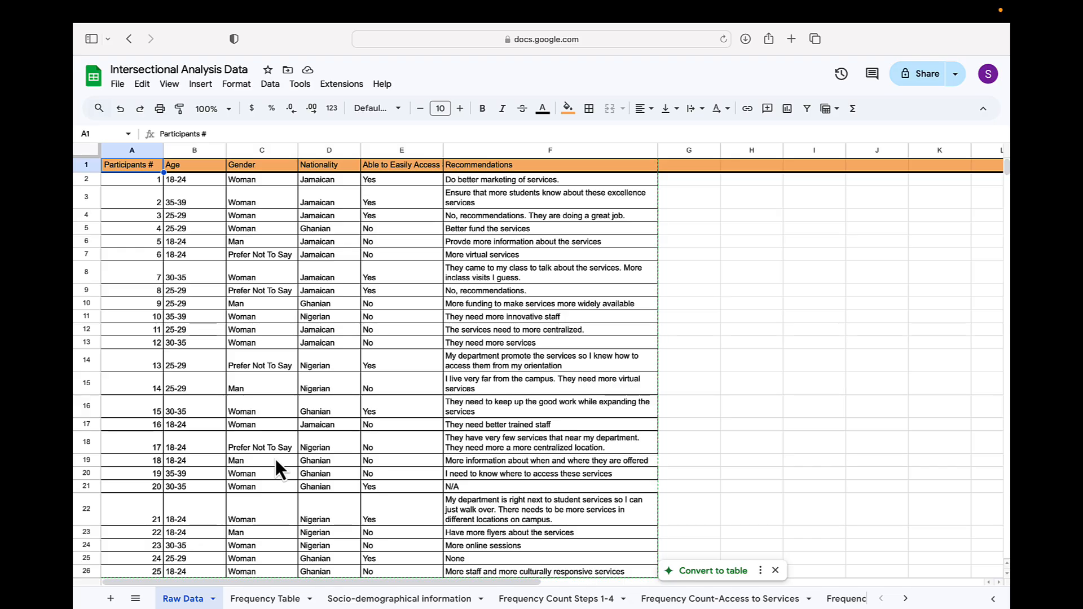
{"action": "mouse_move", "coordinate": [338, 489]}
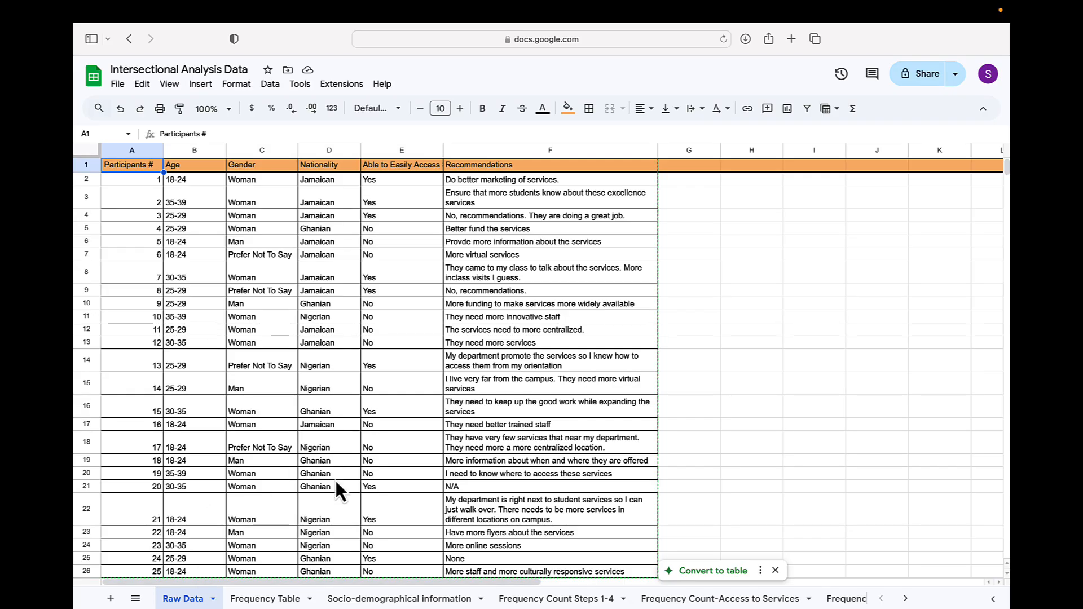
Show the Socio-demographical information sheet and scroll to the Participants' Nationality chart
{"action": "left_click", "coordinate": [406, 598]}
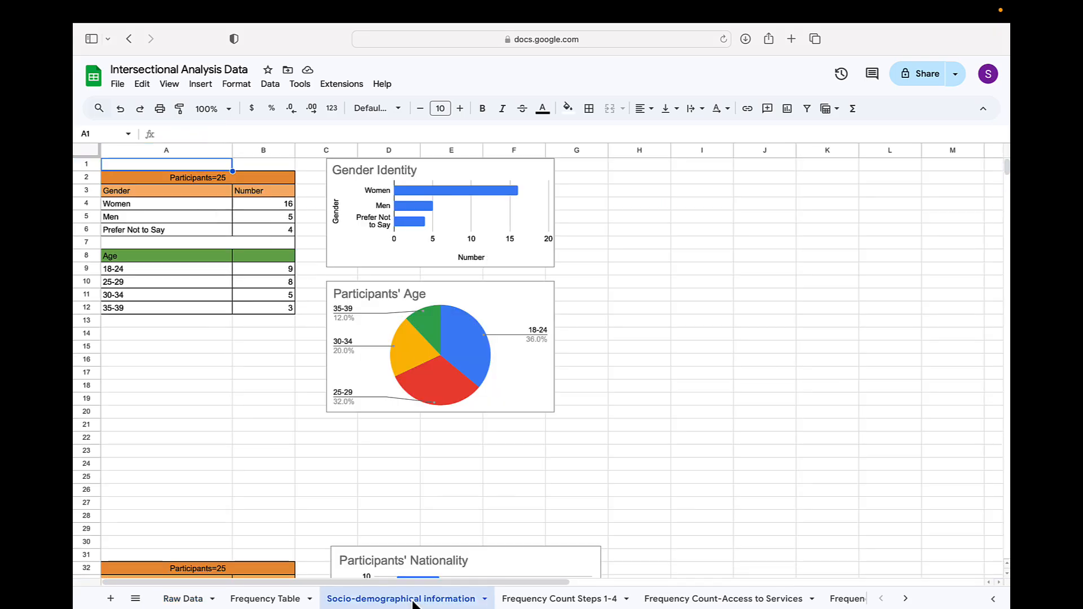
{"action": "mouse_move", "coordinate": [596, 388]}
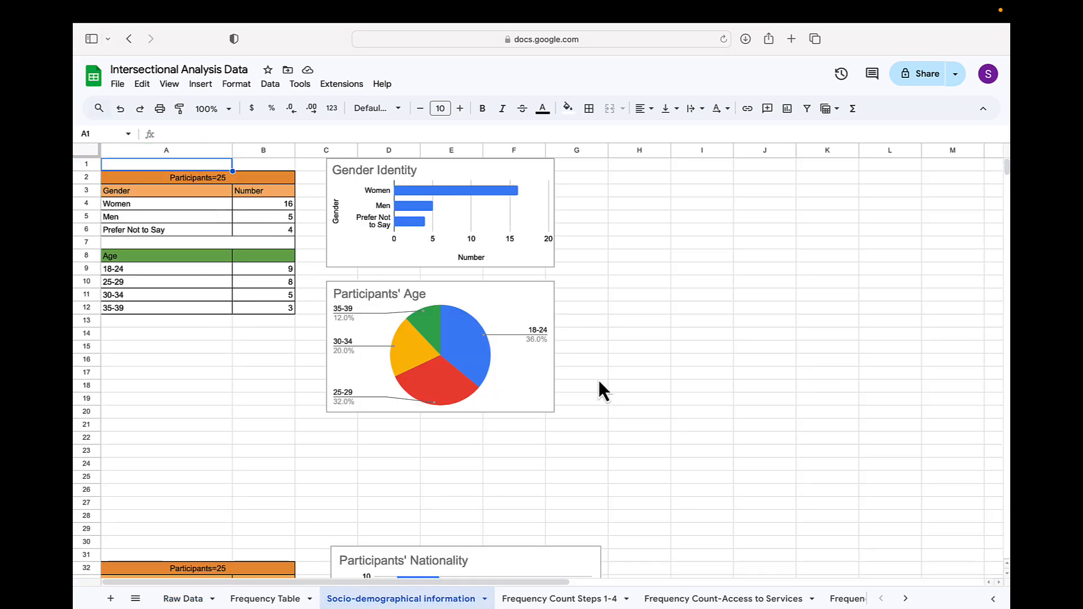
{"action": "mouse_move", "coordinate": [490, 280]}
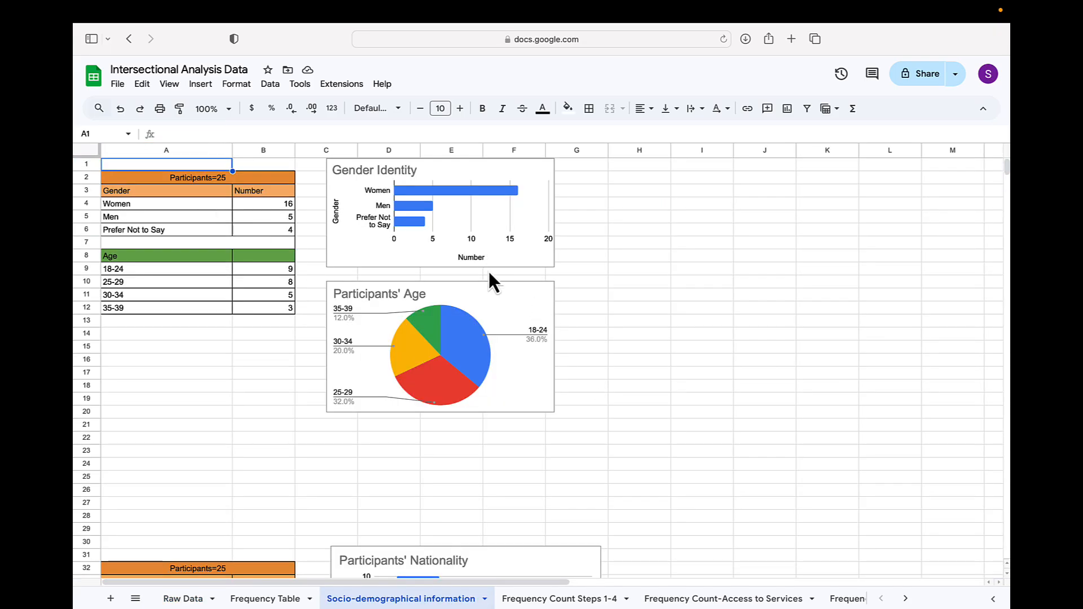
{"action": "mouse_move", "coordinate": [393, 284]}
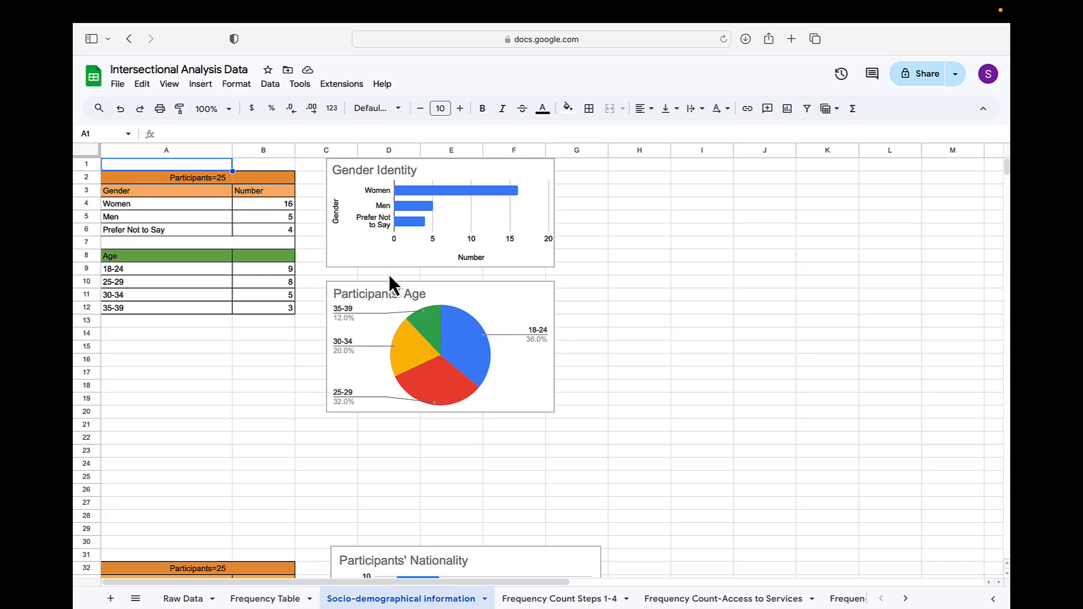
{"action": "scroll", "scroll_direction": "down", "scroll_amount": 3}
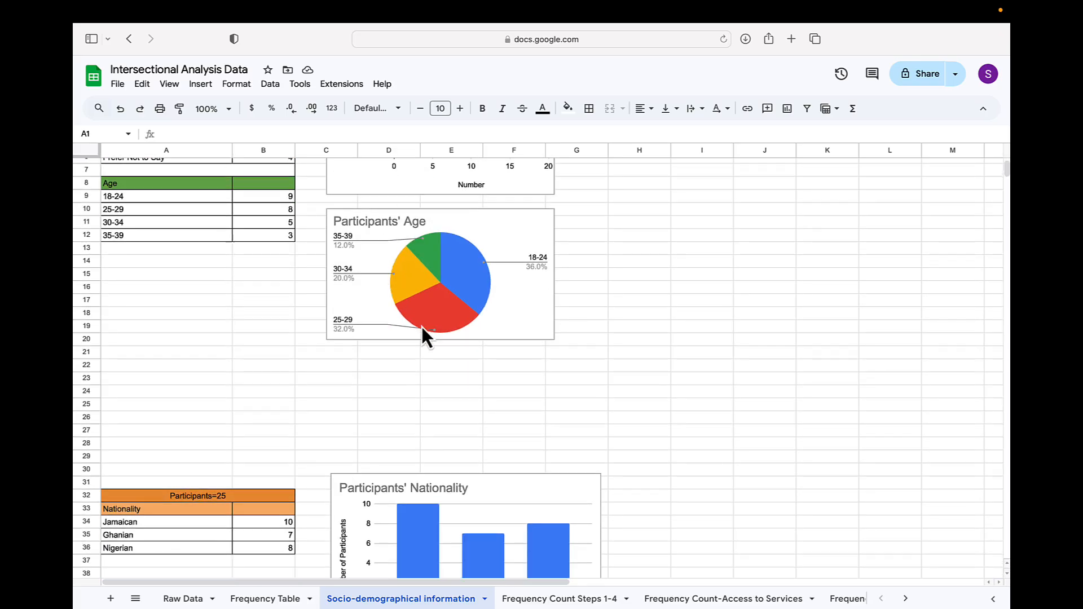
{"action": "scroll", "scroll_direction": "down", "scroll_amount": 3}
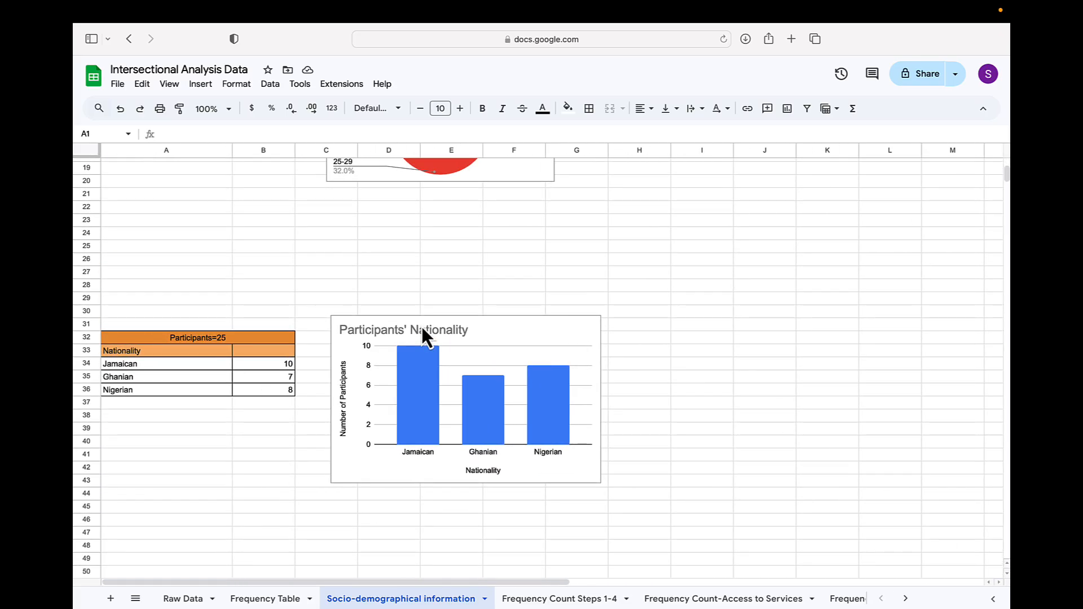
{"action": "mouse_move", "coordinate": [529, 541]}
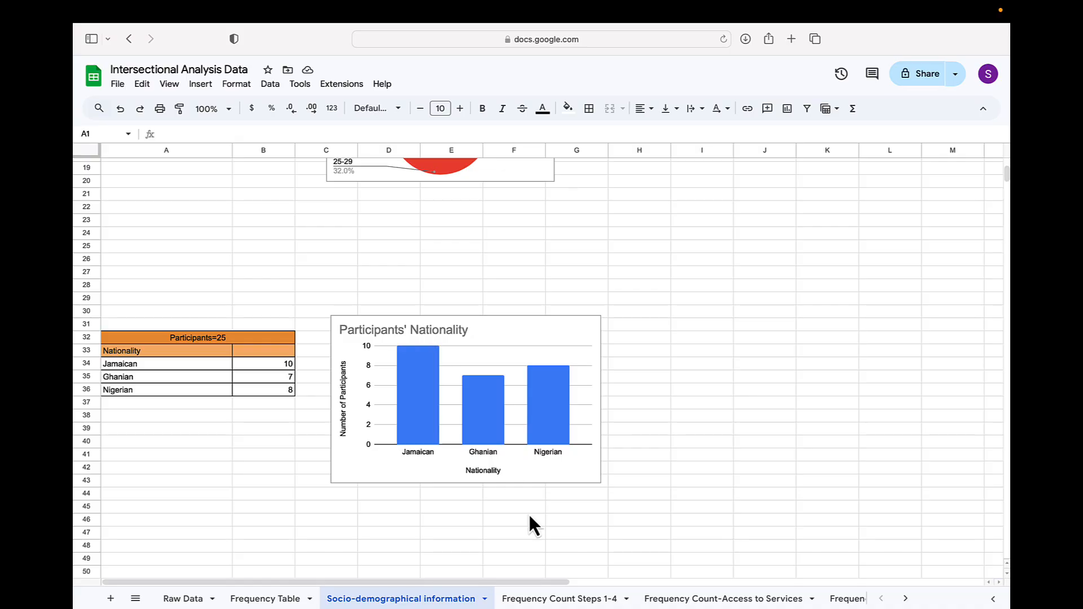
Show the Frequency Count Steps 1-4 sheet and scroll to the Step 4 gender-by-nationality chart
{"action": "left_click", "coordinate": [566, 598]}
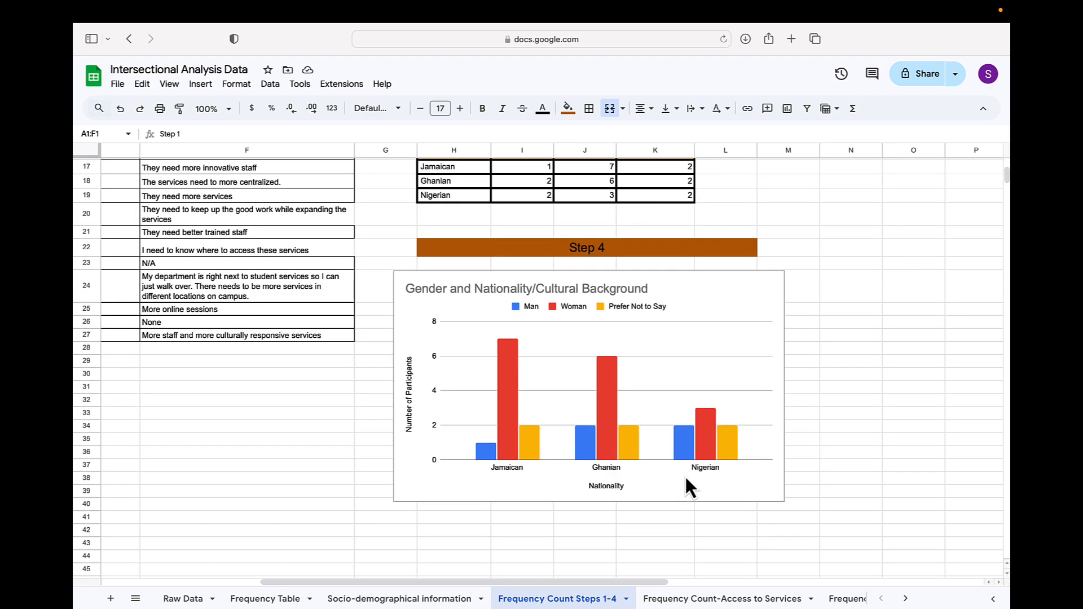
{"action": "scroll", "scroll_direction": "down", "scroll_amount": 3}
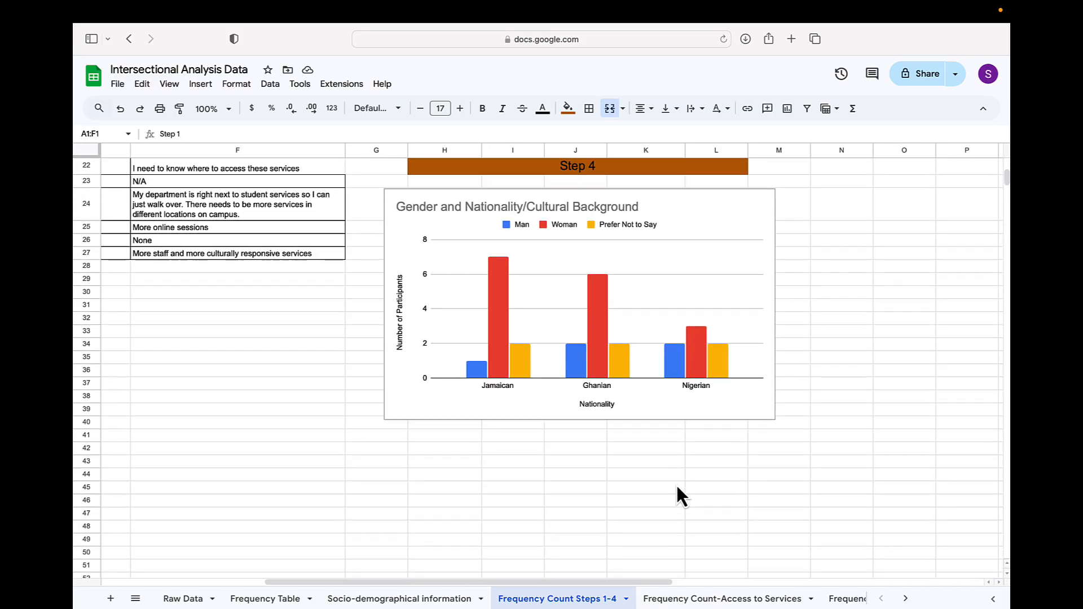
{"action": "scroll", "scroll_direction": "down", "scroll_amount": 3}
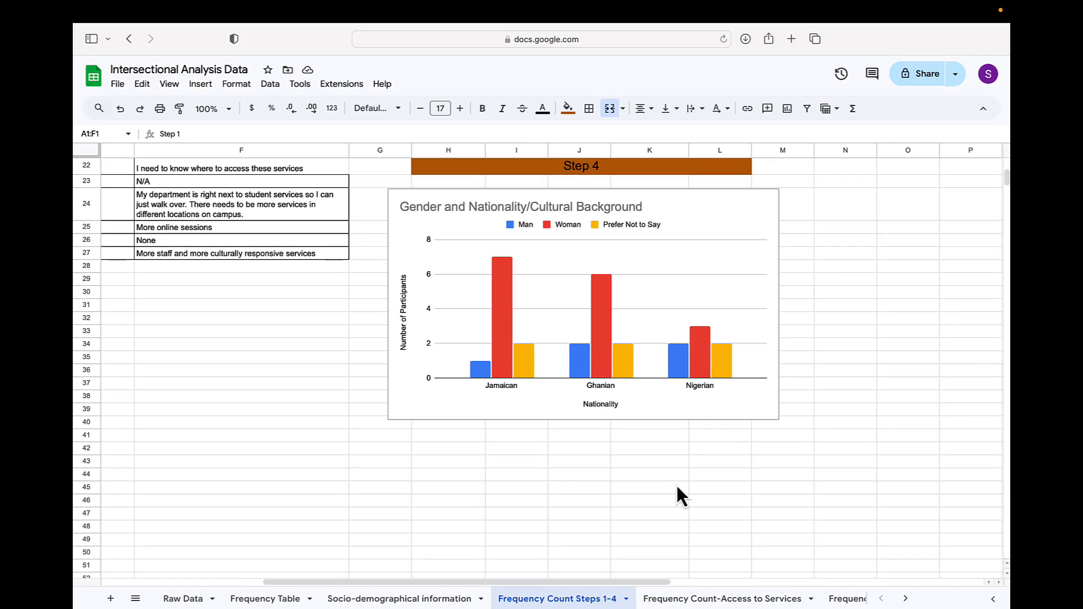
{"action": "scroll", "scroll_direction": "down", "scroll_amount": 3}
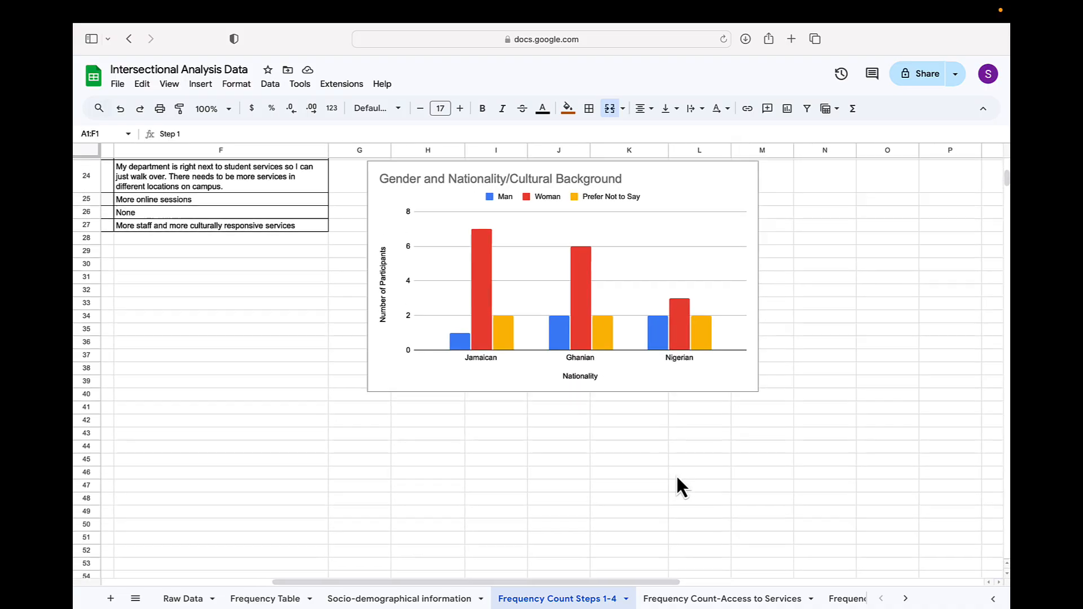
{"action": "mouse_move", "coordinate": [616, 435]}
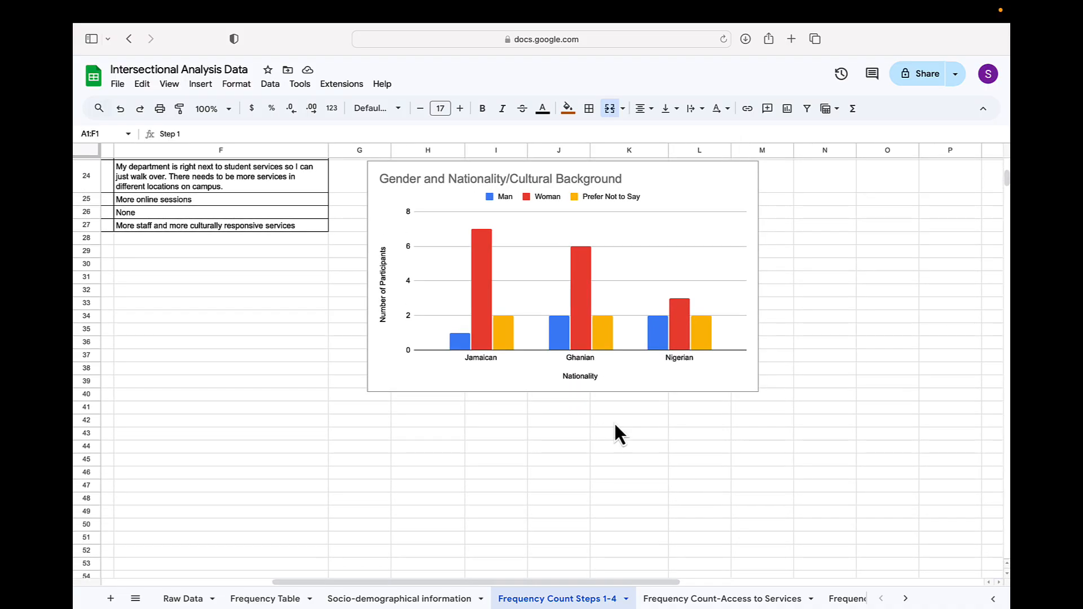
{"action": "mouse_move", "coordinate": [482, 375]}
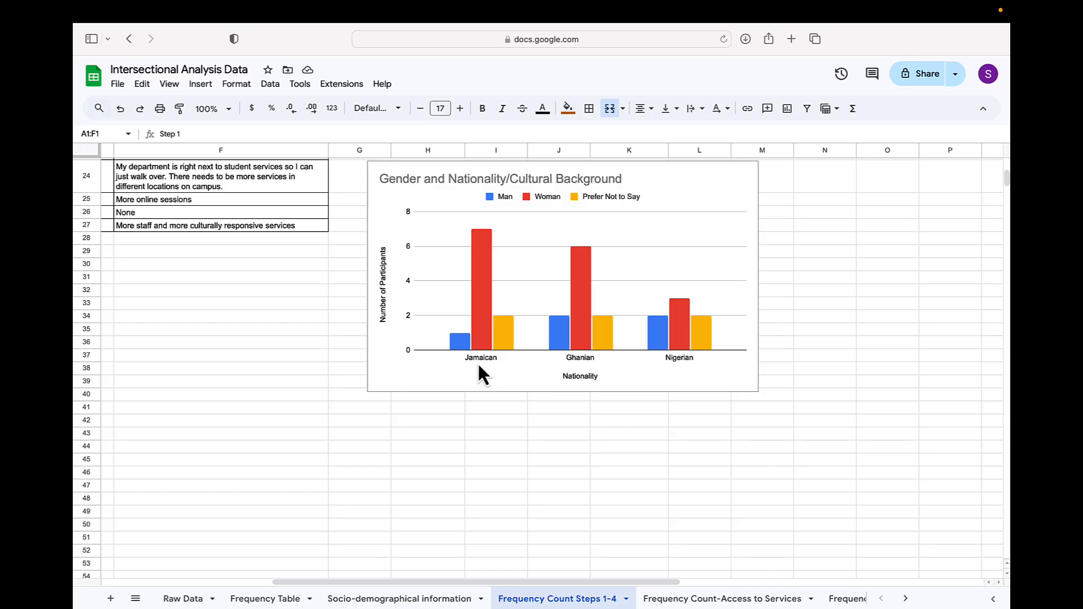
{"action": "mouse_move", "coordinate": [572, 368]}
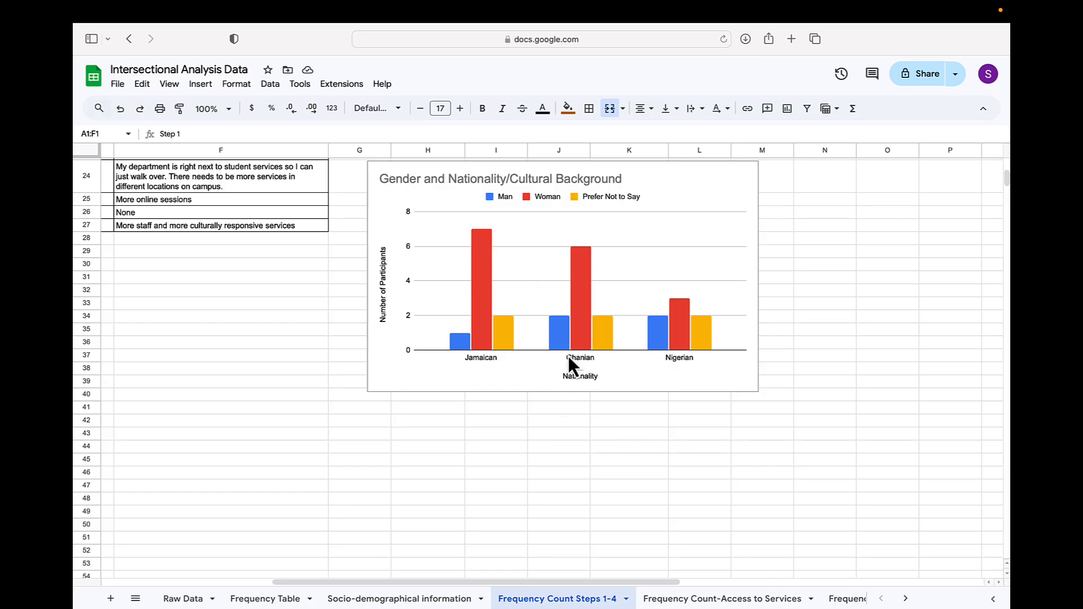
{"action": "mouse_move", "coordinate": [404, 254]}
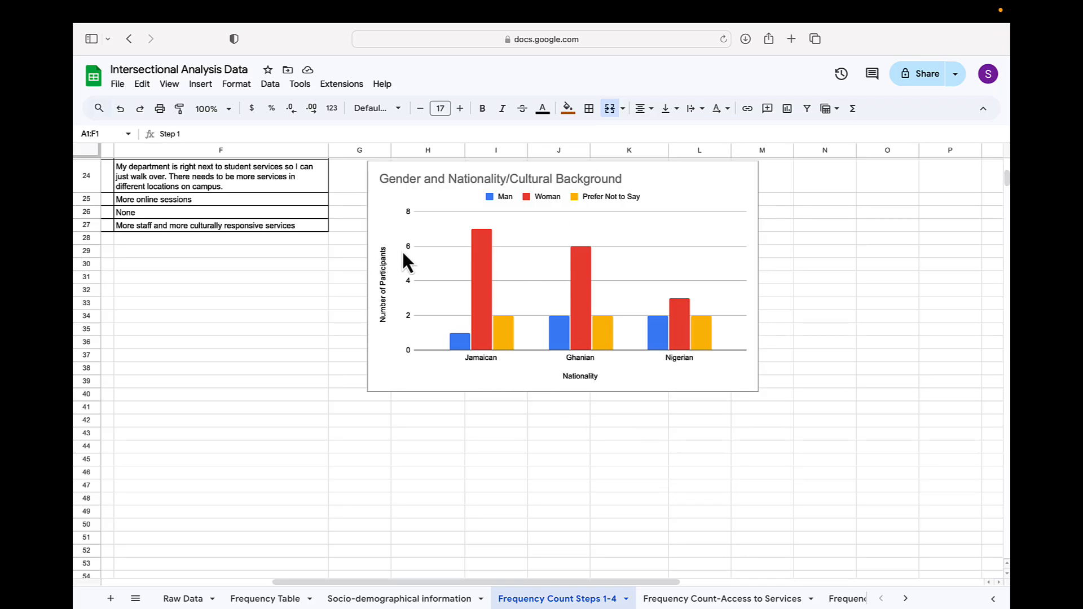
{"action": "mouse_move", "coordinate": [491, 271]}
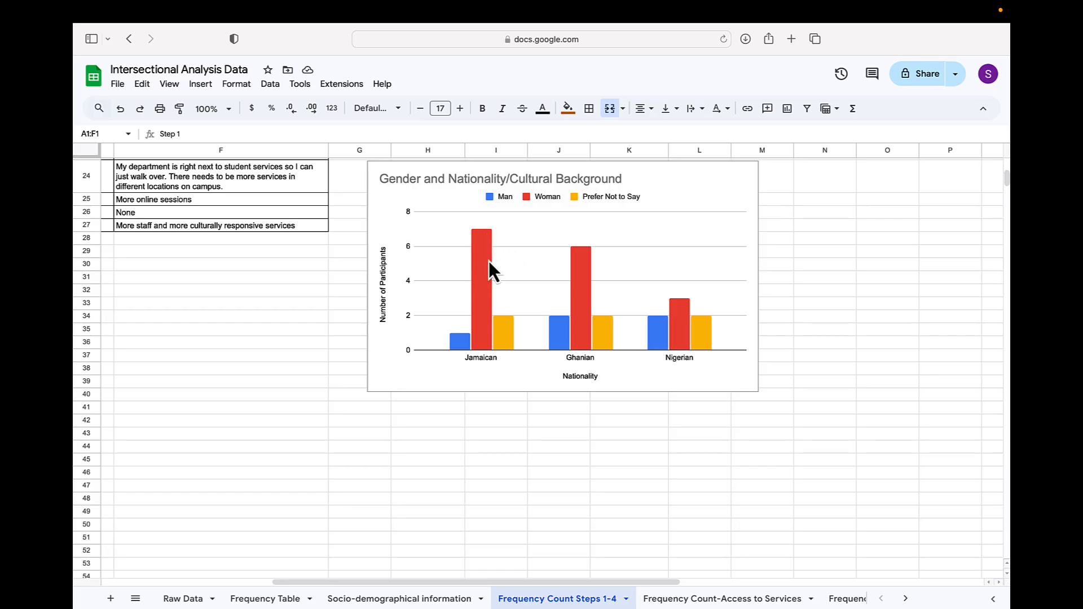
{"action": "mouse_move", "coordinate": [491, 319]}
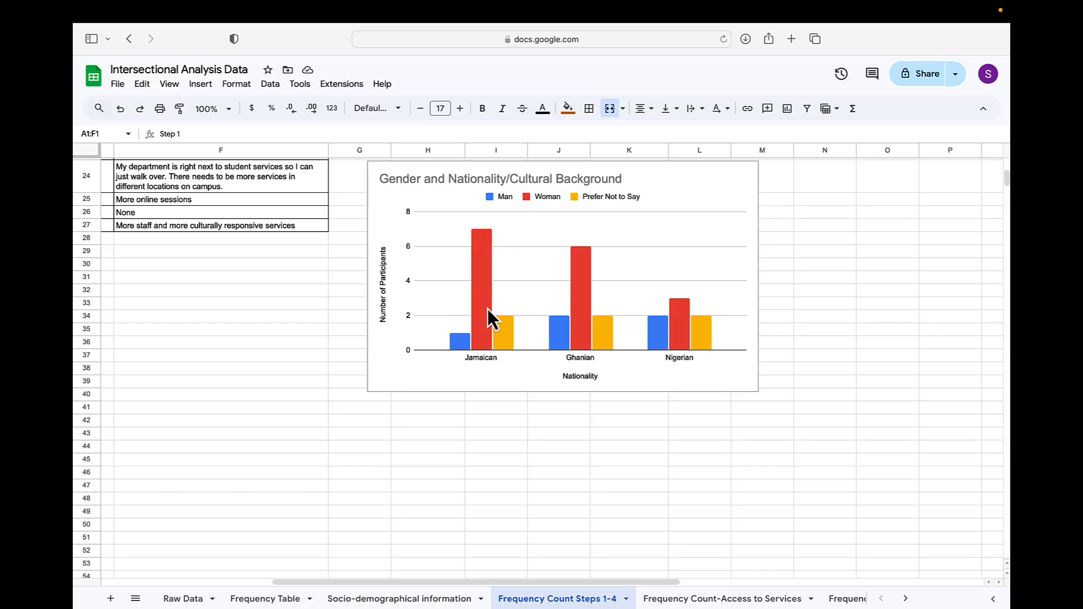
{"action": "mouse_move", "coordinate": [318, 559]}
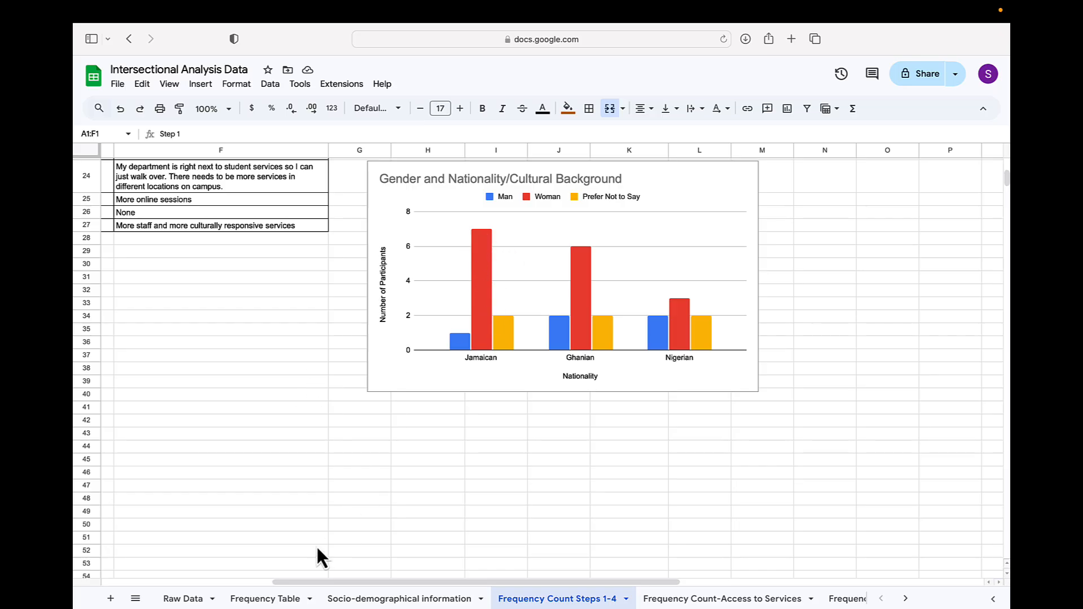
Glance at the Frequency Count-Access to Services sheet, then return to the Socio-demographical information sheet
{"action": "left_click", "coordinate": [724, 598]}
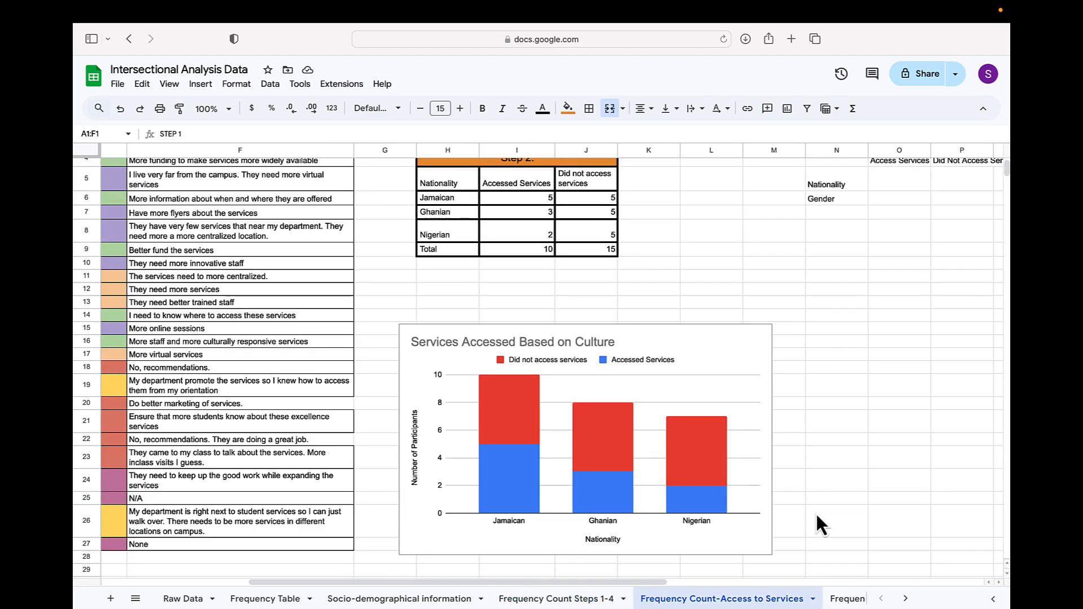
{"action": "mouse_move", "coordinate": [643, 503]}
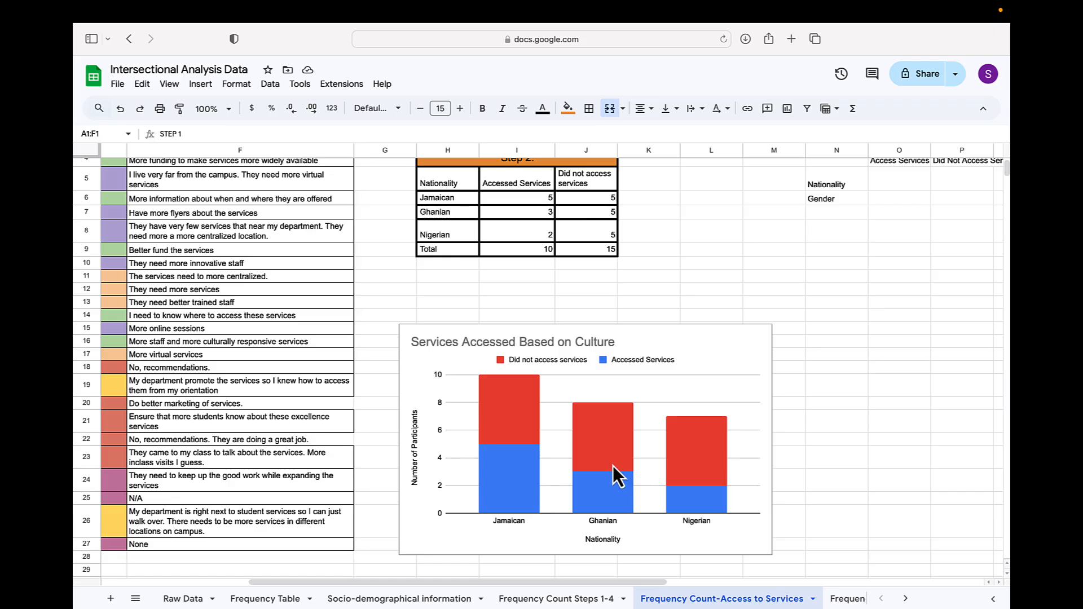
{"action": "scroll", "scroll_direction": "down", "scroll_amount": 3}
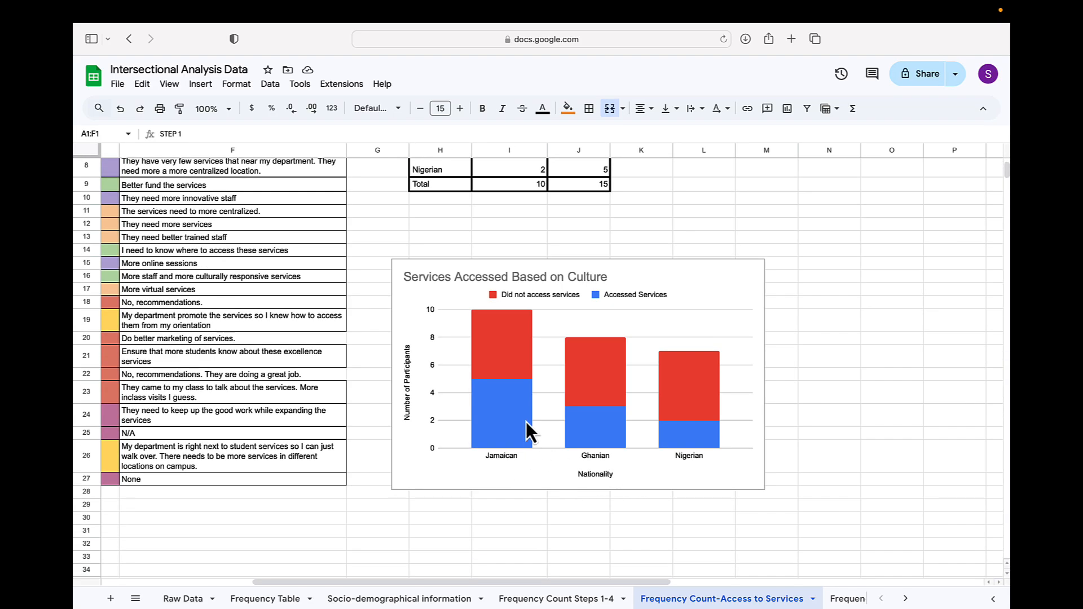
{"action": "mouse_move", "coordinate": [499, 307]}
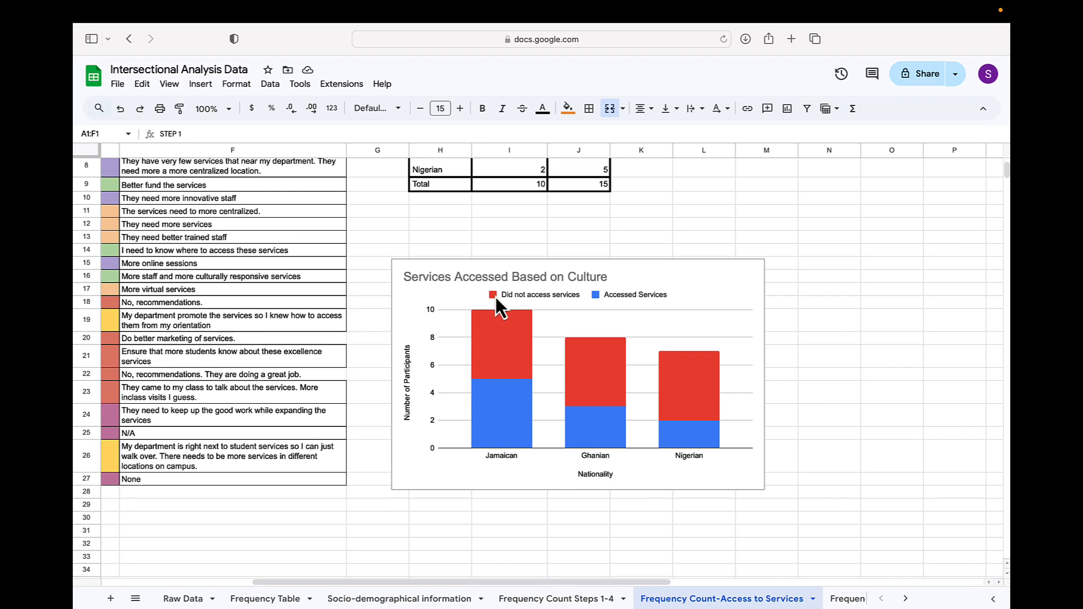
{"action": "mouse_move", "coordinate": [503, 343]}
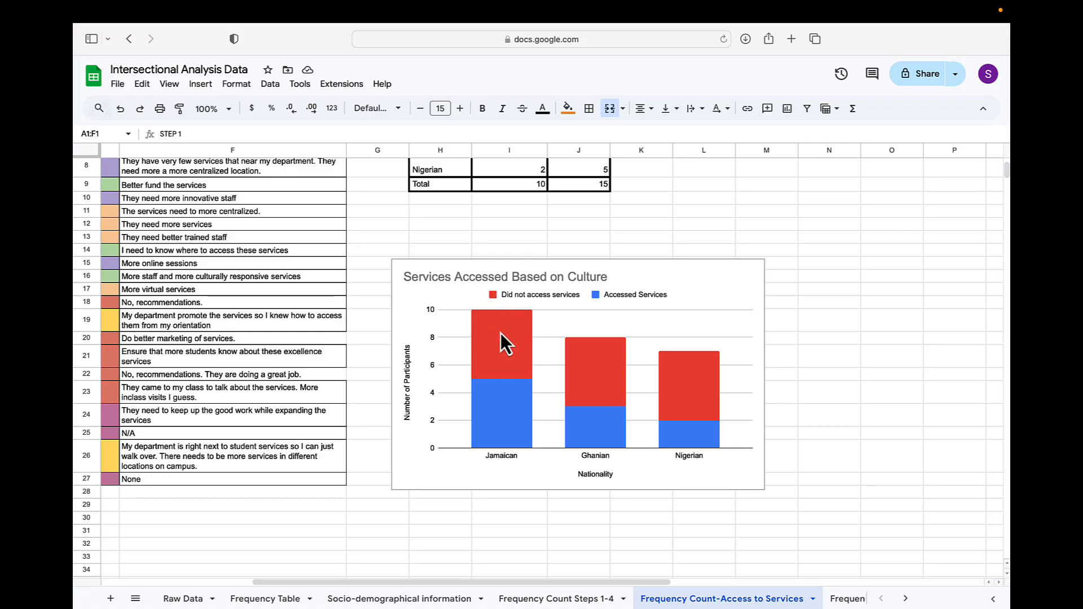
{"action": "mouse_move", "coordinate": [597, 369]}
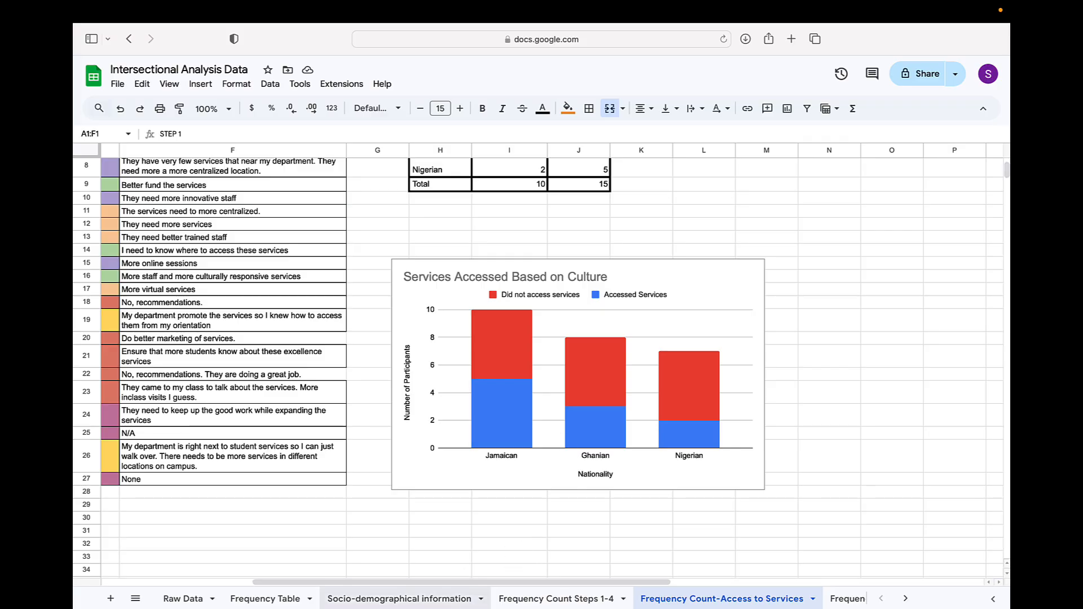
{"action": "left_click", "coordinate": [406, 598]}
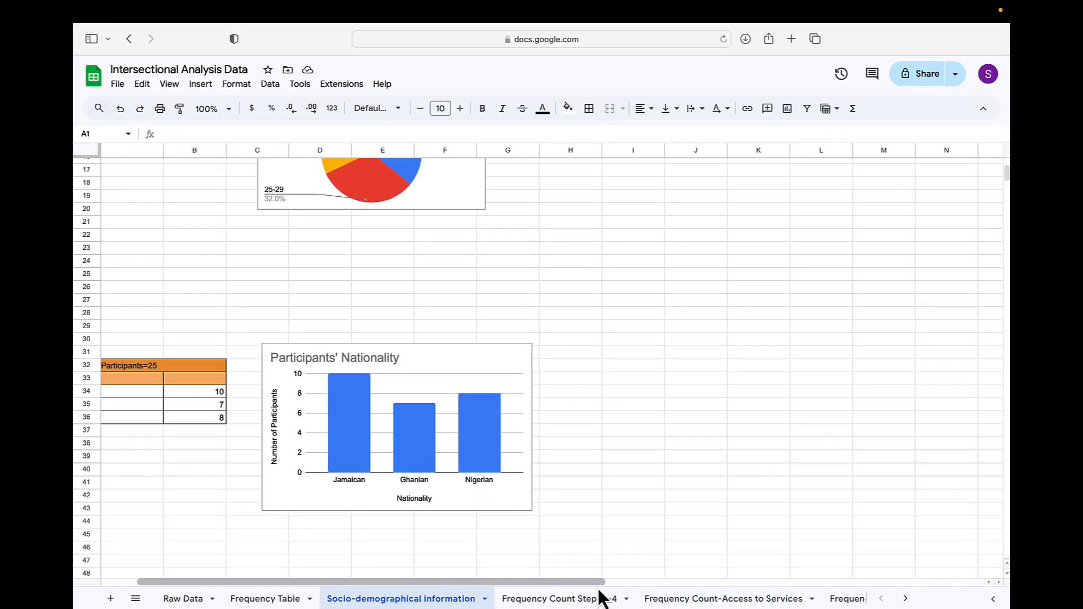
Show the Frequency Count Steps 1-4 sheet and scroll through the Step 1–3 tables to the gender-by-nationality chart
{"action": "left_click", "coordinate": [561, 598]}
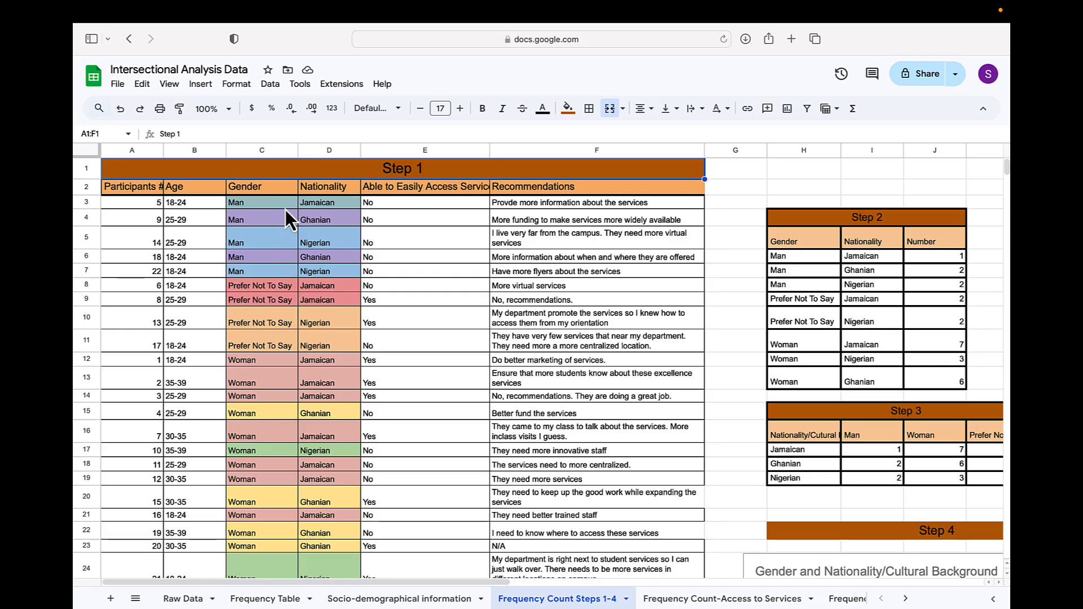
{"action": "mouse_move", "coordinate": [264, 210]}
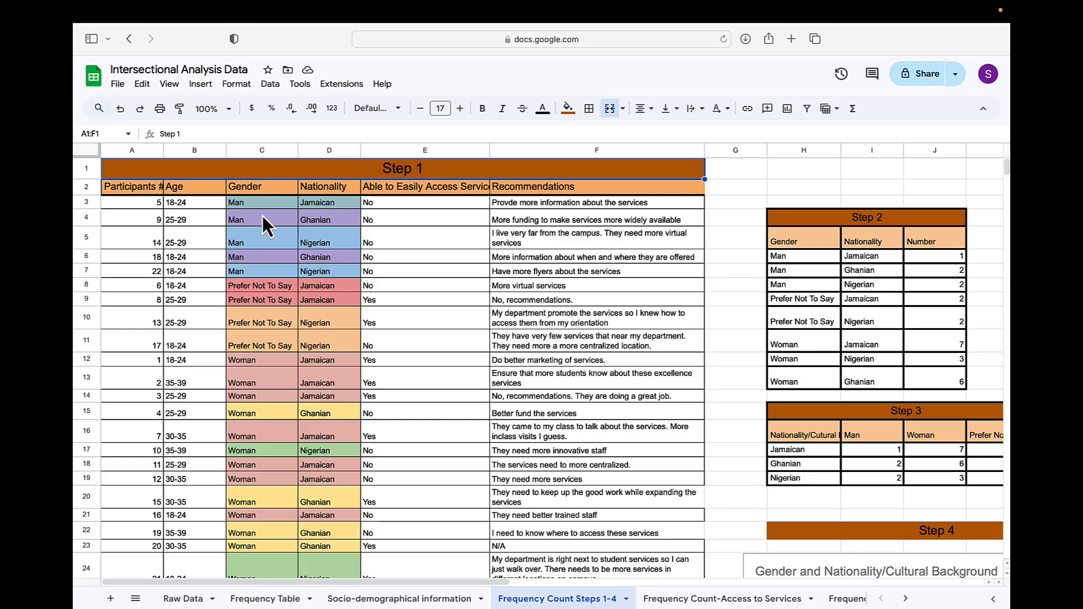
{"action": "mouse_move", "coordinate": [249, 232]}
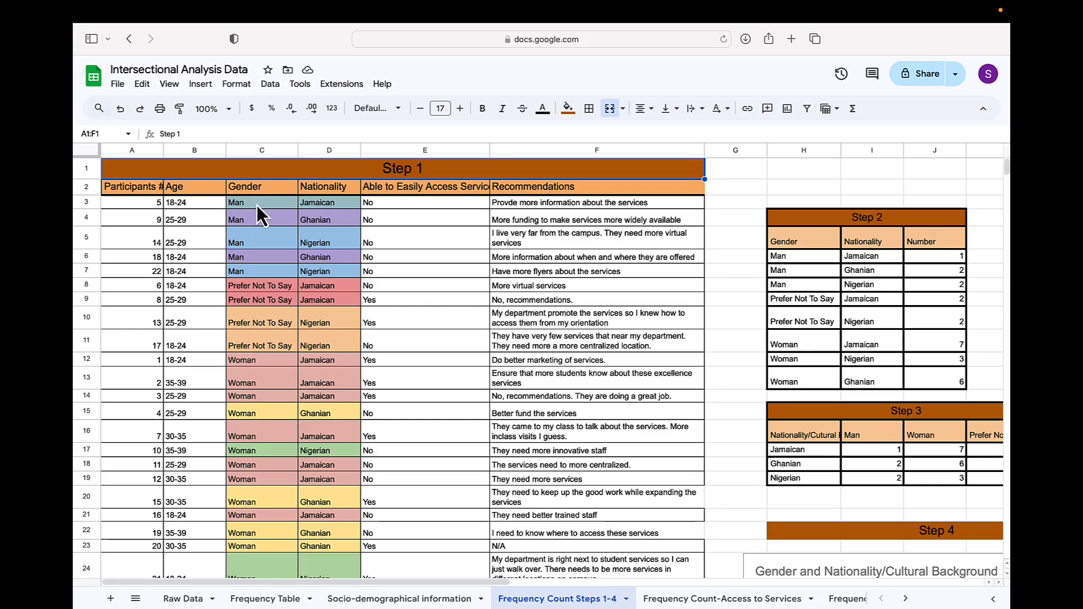
{"action": "mouse_move", "coordinate": [328, 218]}
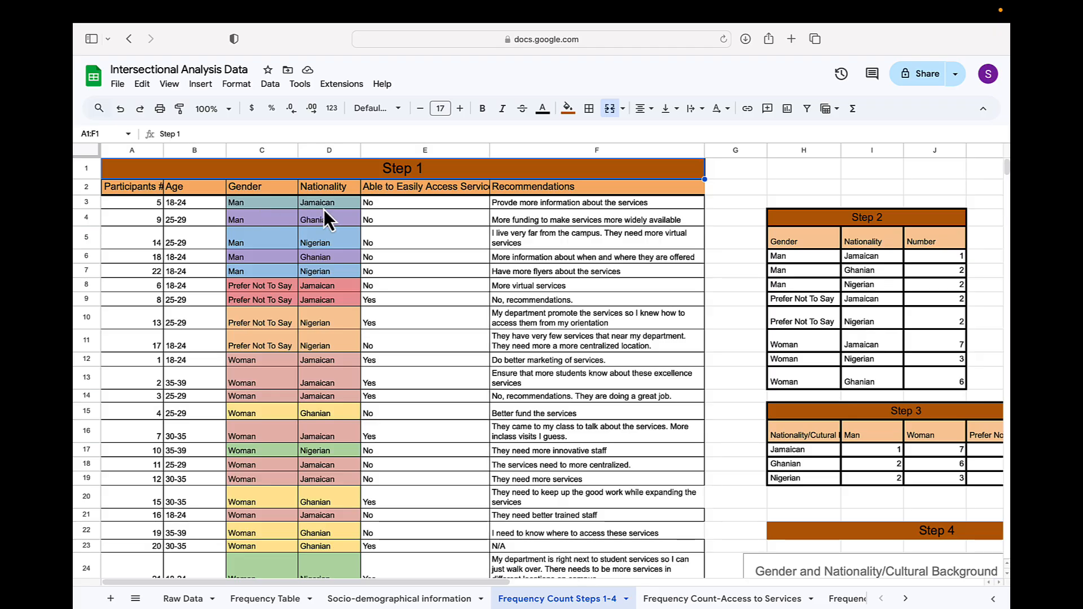
{"action": "mouse_move", "coordinate": [309, 280]}
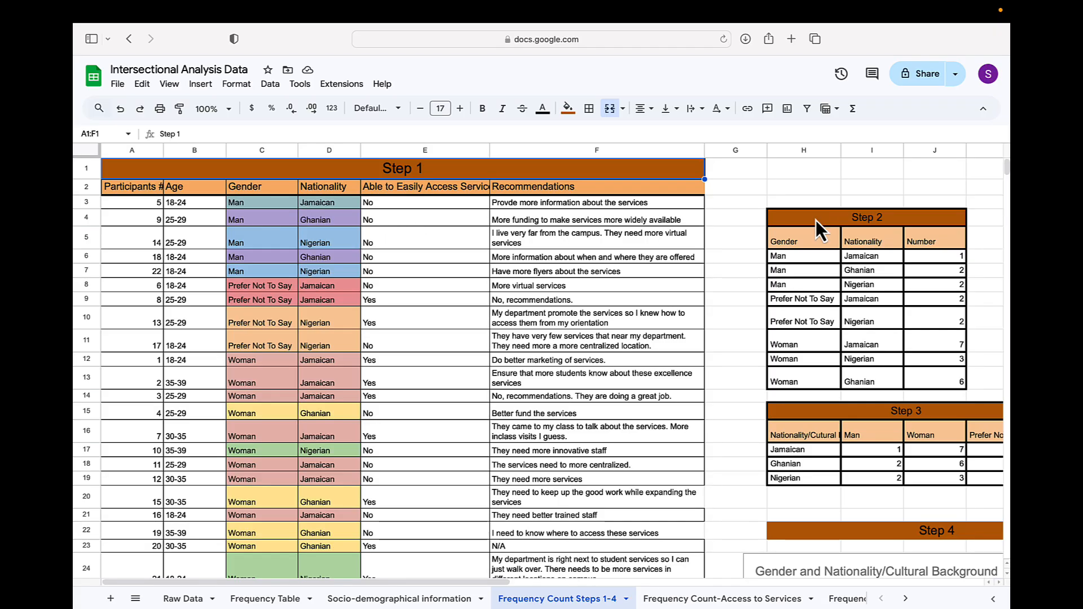
{"action": "mouse_move", "coordinate": [810, 222]}
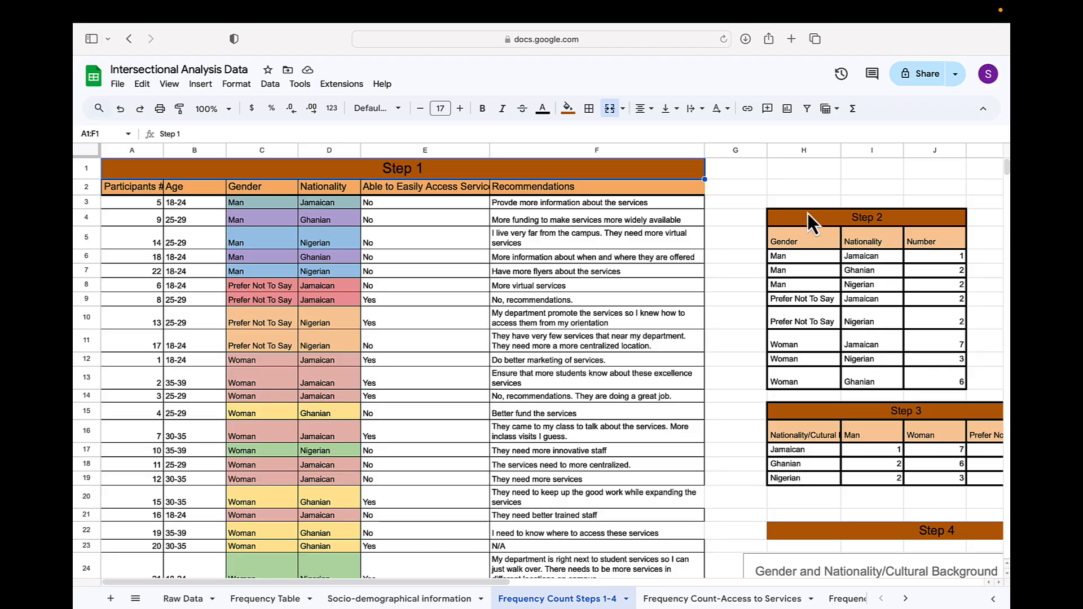
{"action": "mouse_move", "coordinate": [812, 249]}
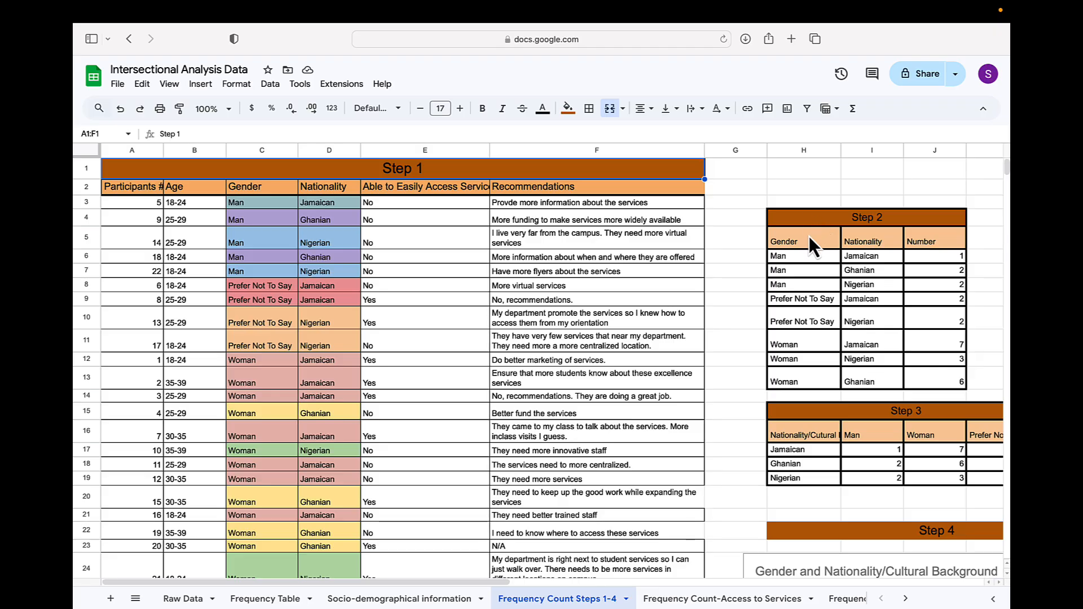
{"action": "mouse_move", "coordinate": [266, 259]}
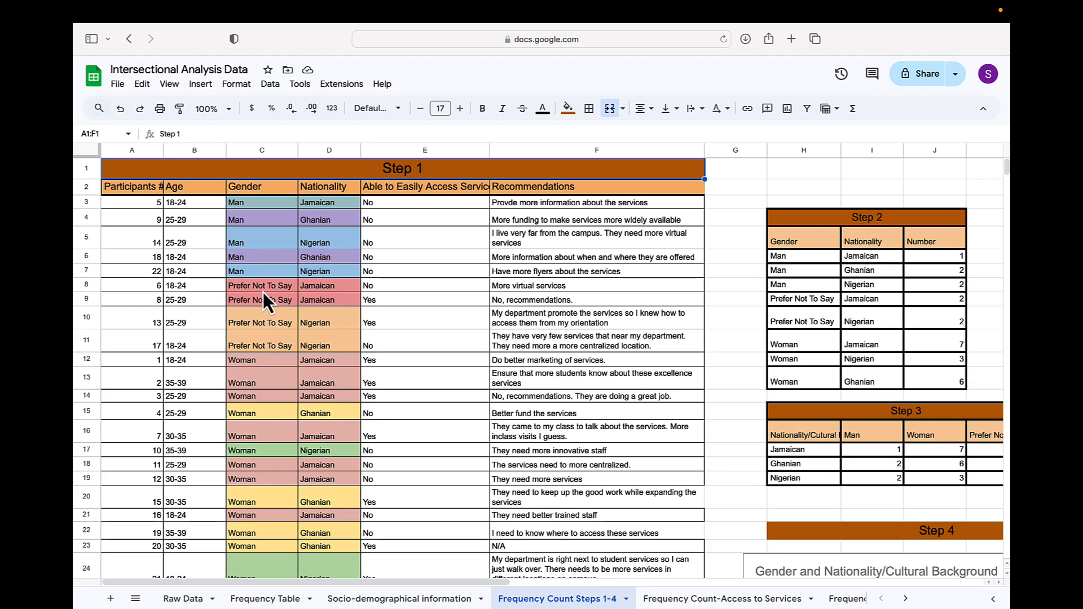
{"action": "mouse_move", "coordinate": [862, 315]}
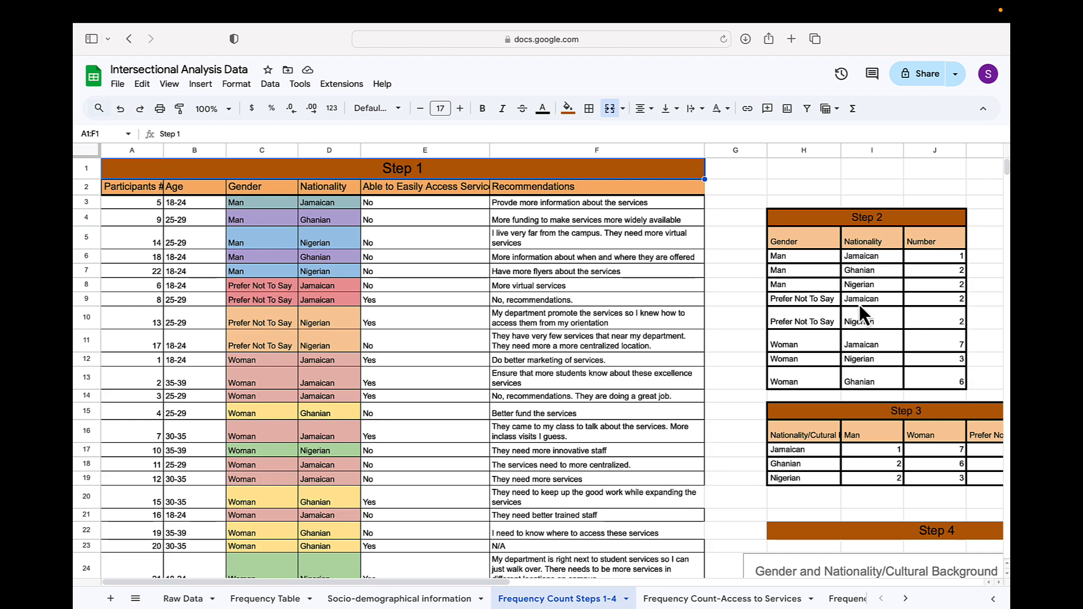
{"action": "mouse_move", "coordinate": [358, 336]}
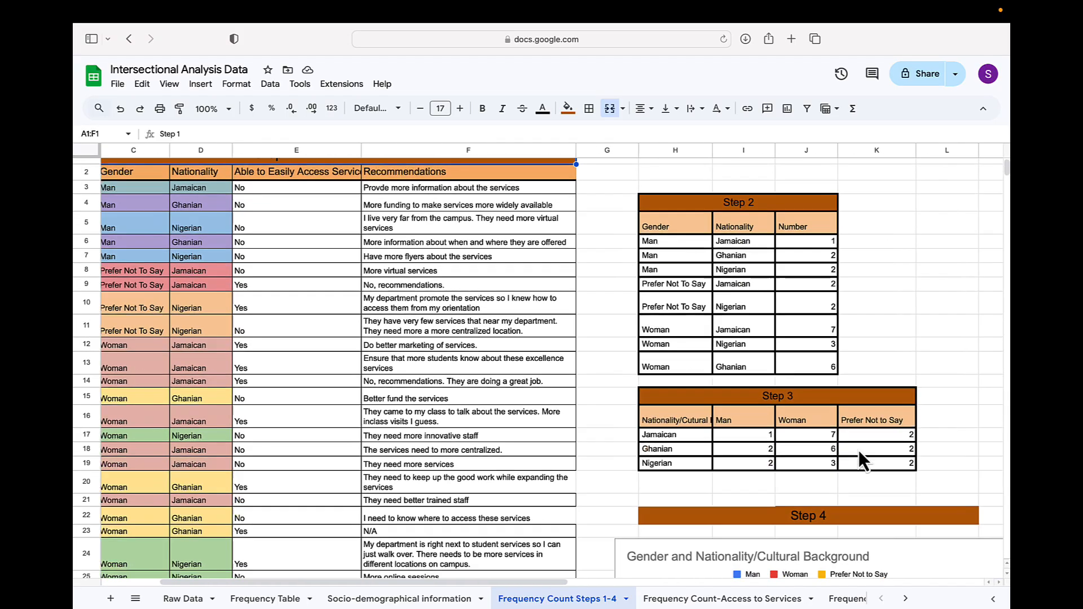
{"action": "scroll", "scroll_direction": "down", "scroll_amount": 3}
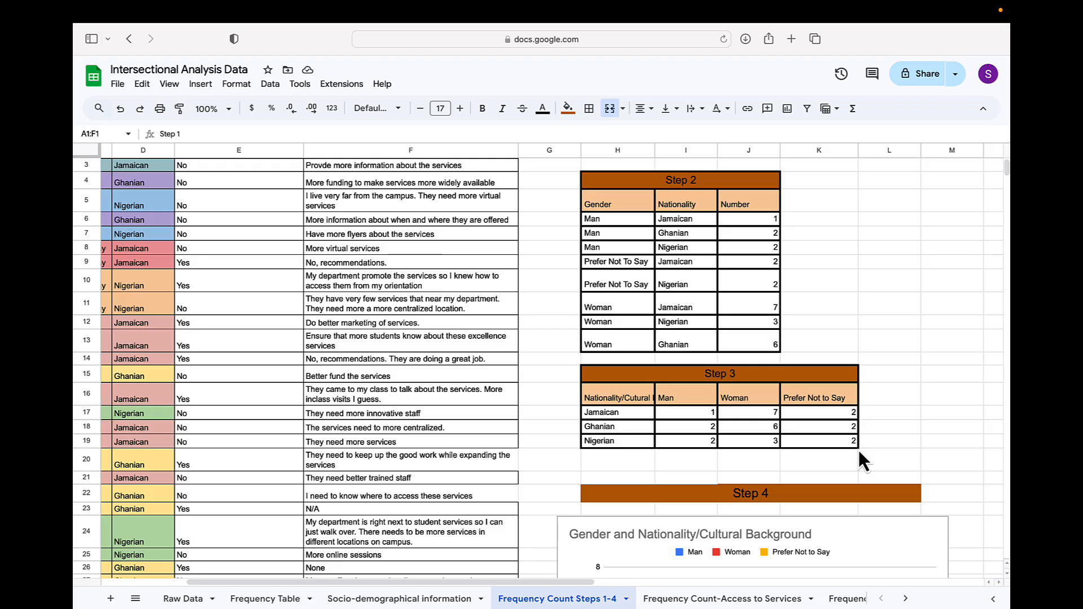
{"action": "scroll", "scroll_direction": "down", "scroll_amount": 3}
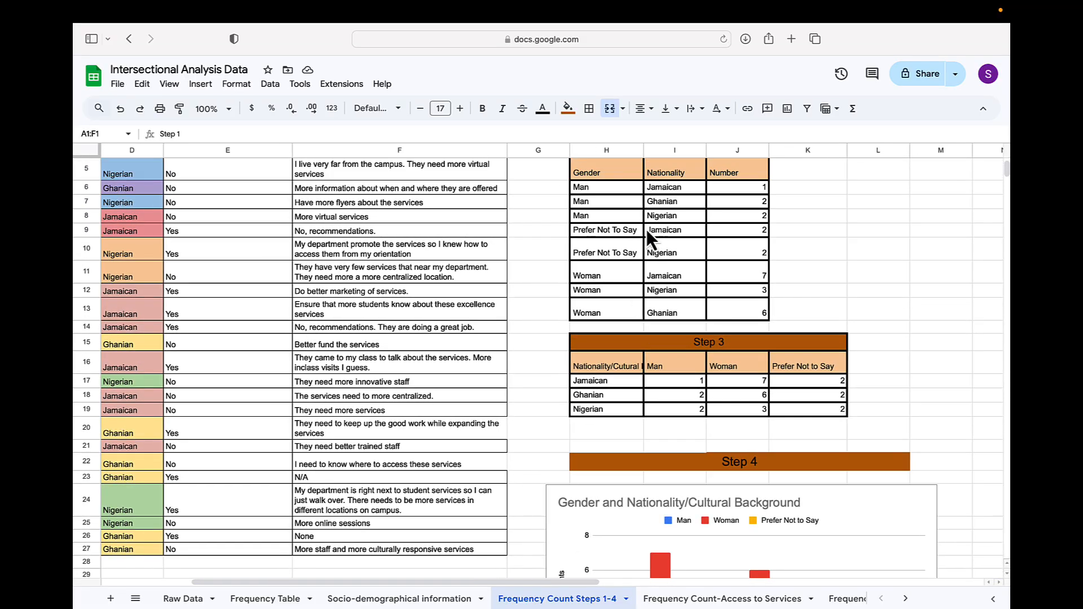
{"action": "mouse_move", "coordinate": [610, 388]}
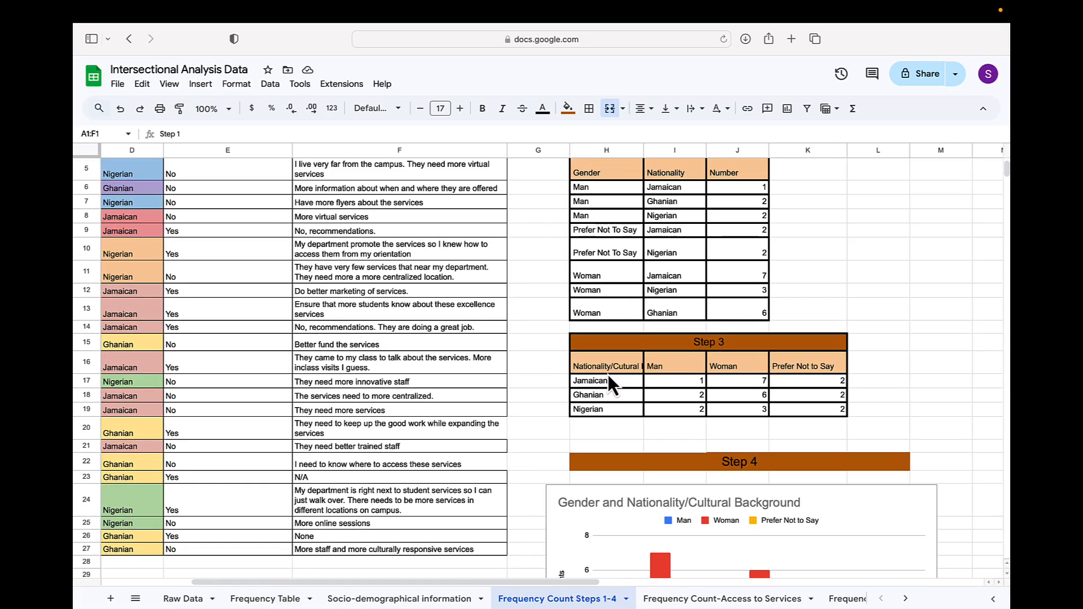
{"action": "mouse_move", "coordinate": [699, 258]}
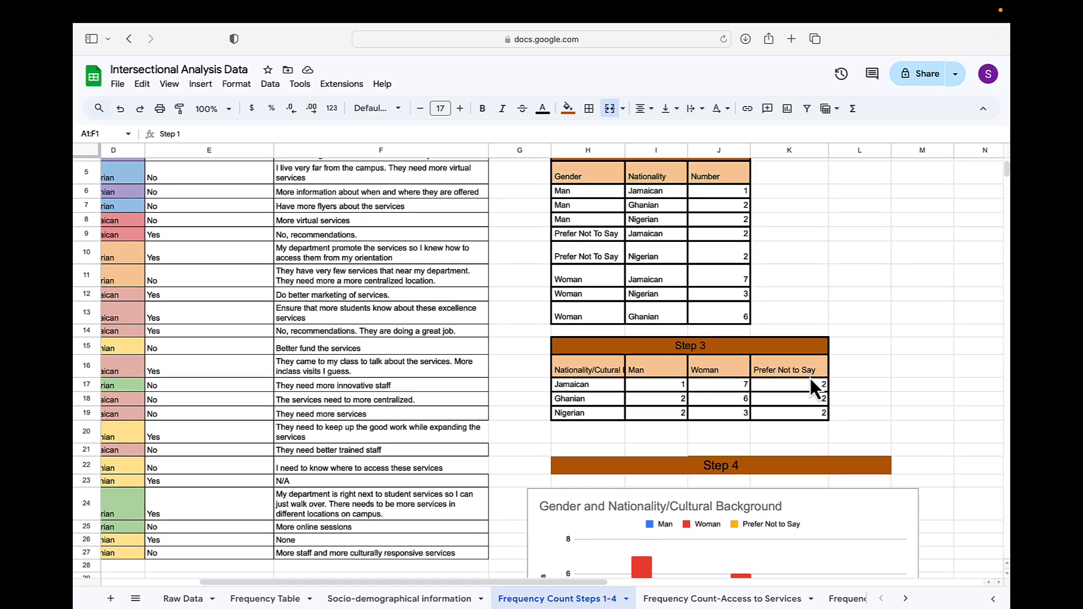
{"action": "mouse_move", "coordinate": [798, 408]}
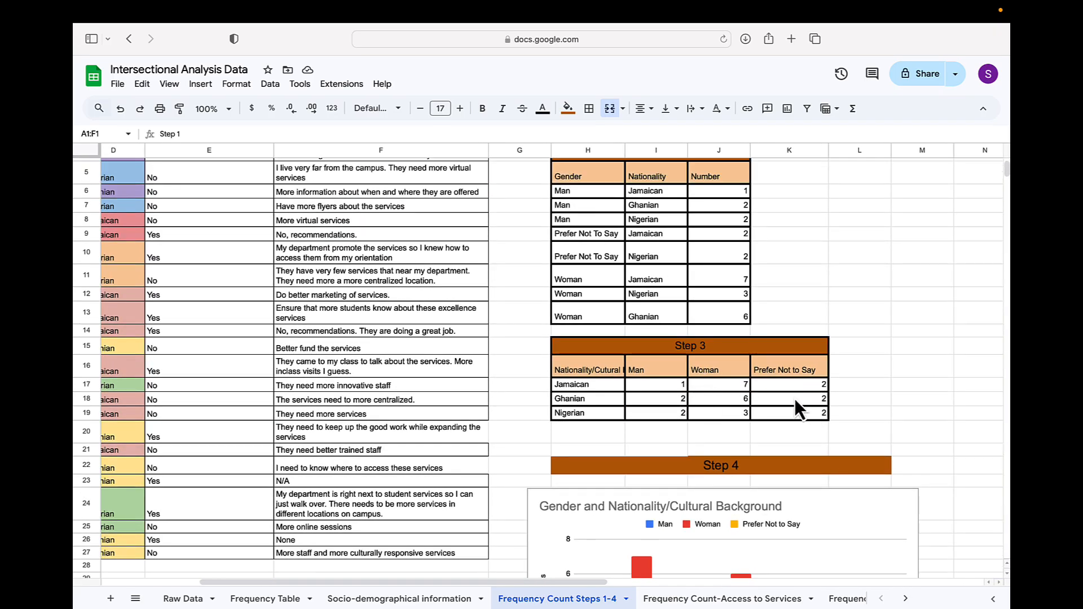
{"action": "scroll", "scroll_direction": "down", "scroll_amount": 3}
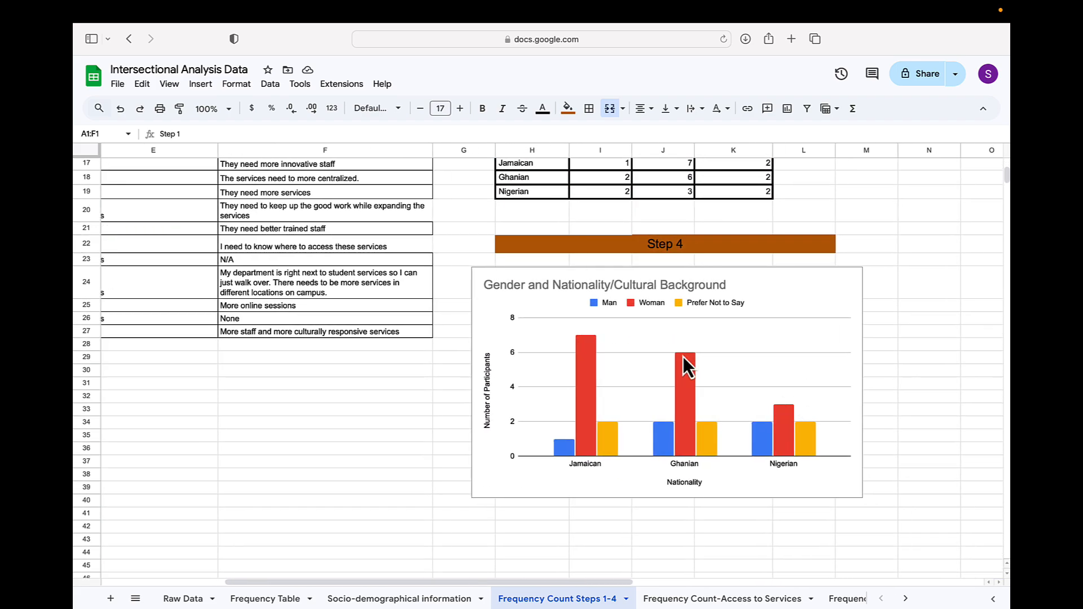
{"action": "mouse_move", "coordinate": [752, 352]}
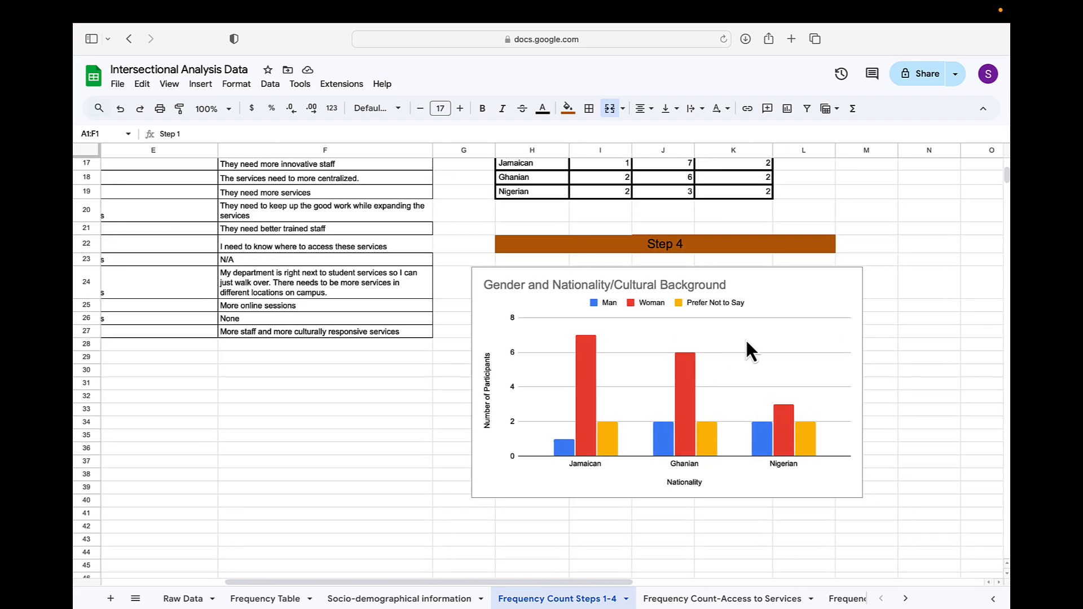
{"action": "mouse_move", "coordinate": [891, 448]}
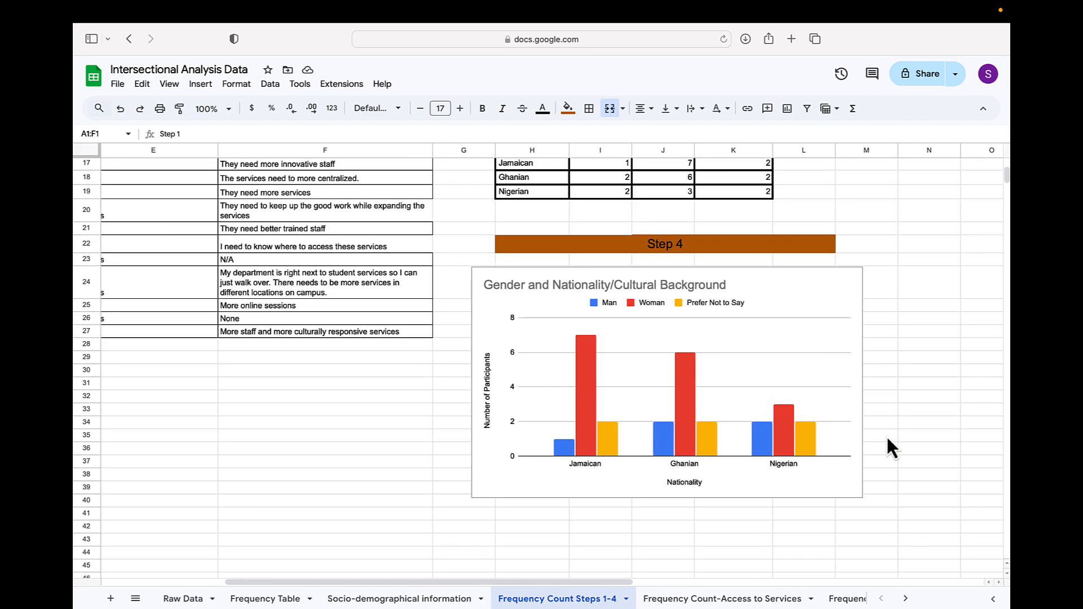
{"action": "mouse_move", "coordinate": [837, 481]}
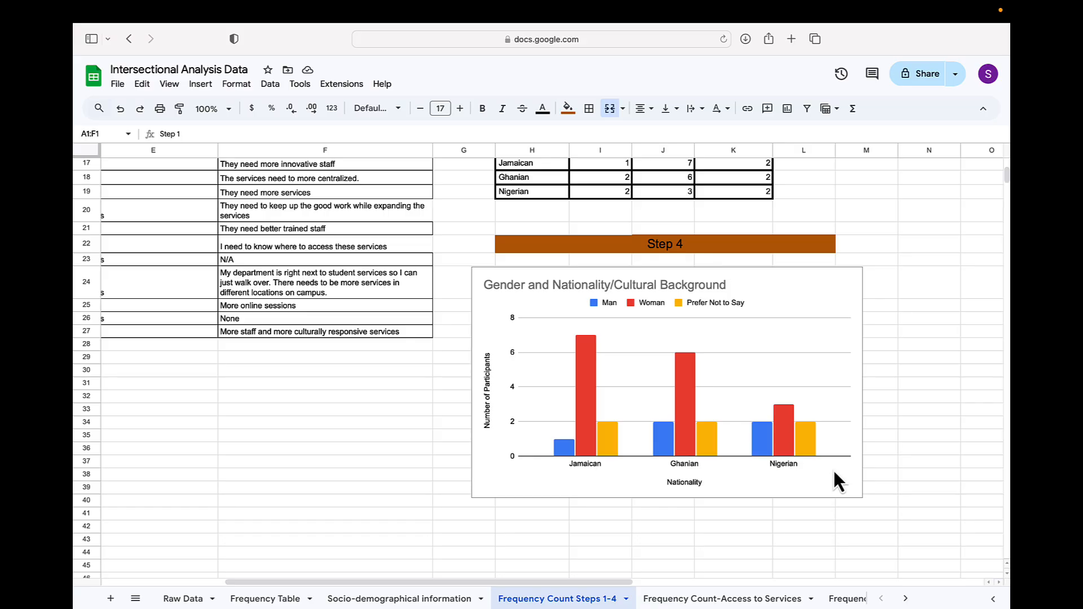
{"action": "mouse_move", "coordinate": [568, 310]}
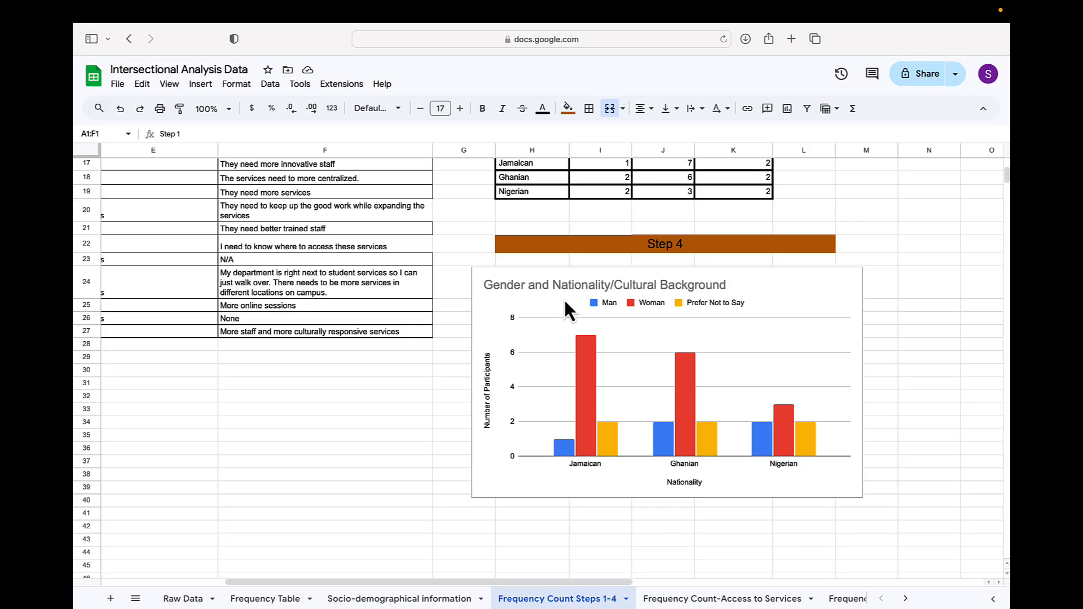
{"action": "mouse_move", "coordinate": [570, 490]}
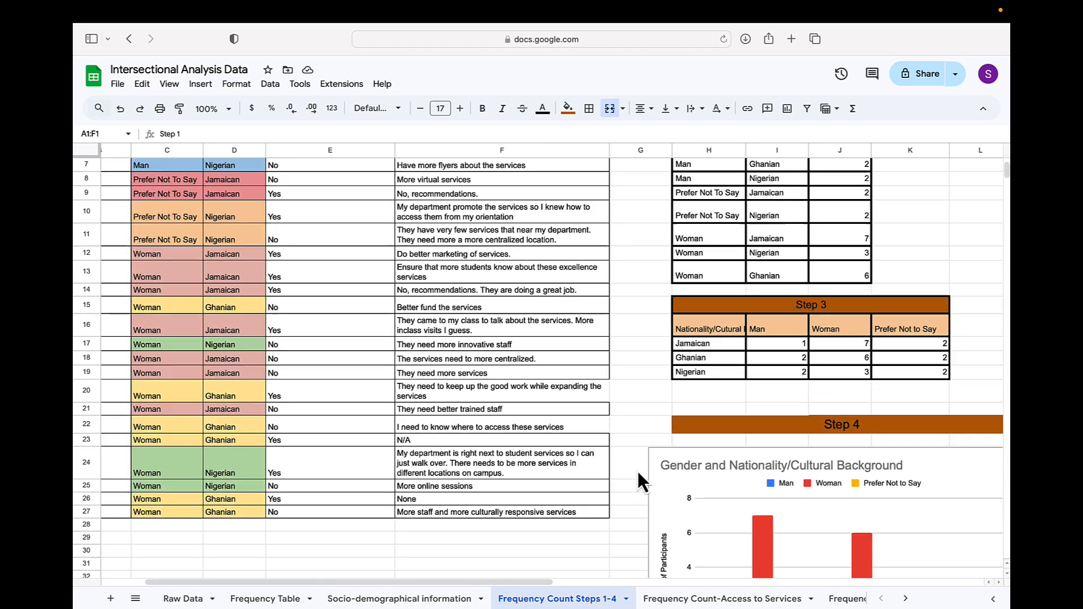
{"action": "scroll", "scroll_direction": "down", "scroll_amount": 3}
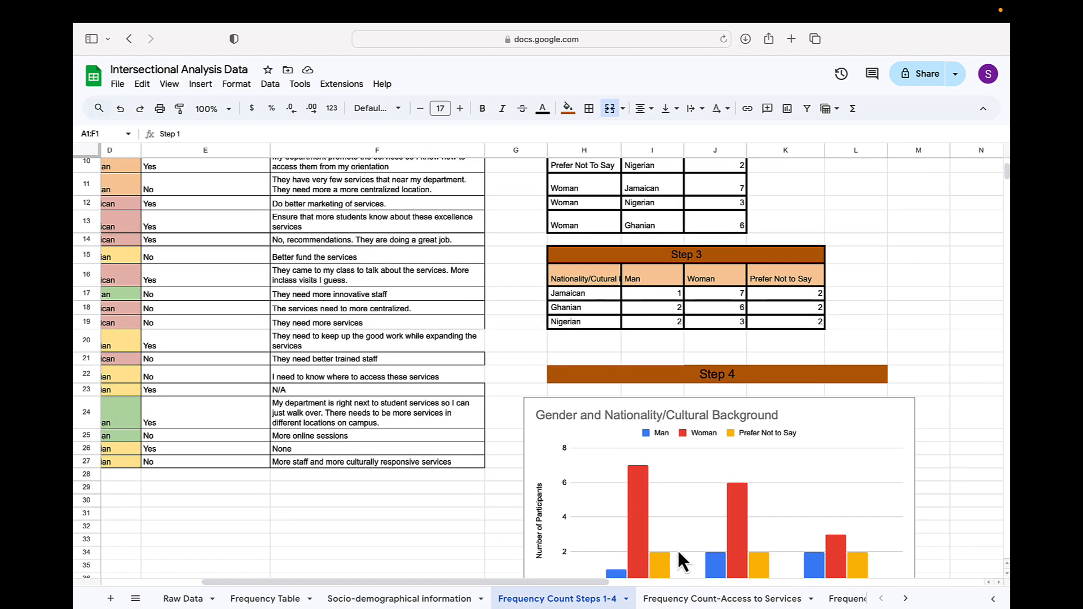
Show the Frequency count text sheet with its color-coded recommendations and Code table
{"action": "left_click", "coordinate": [721, 598]}
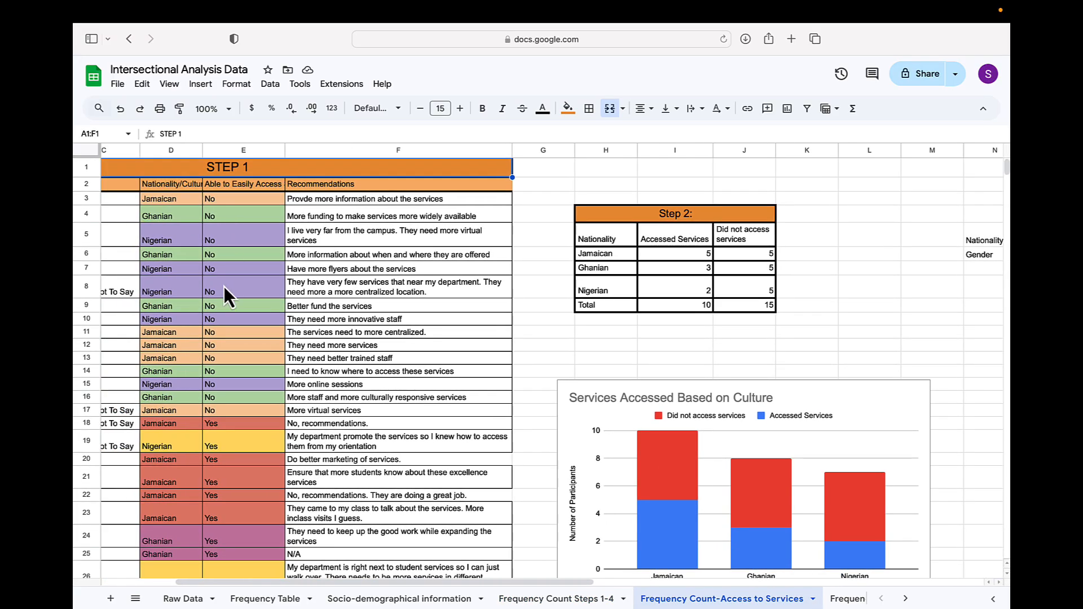
{"action": "mouse_move", "coordinate": [623, 274]}
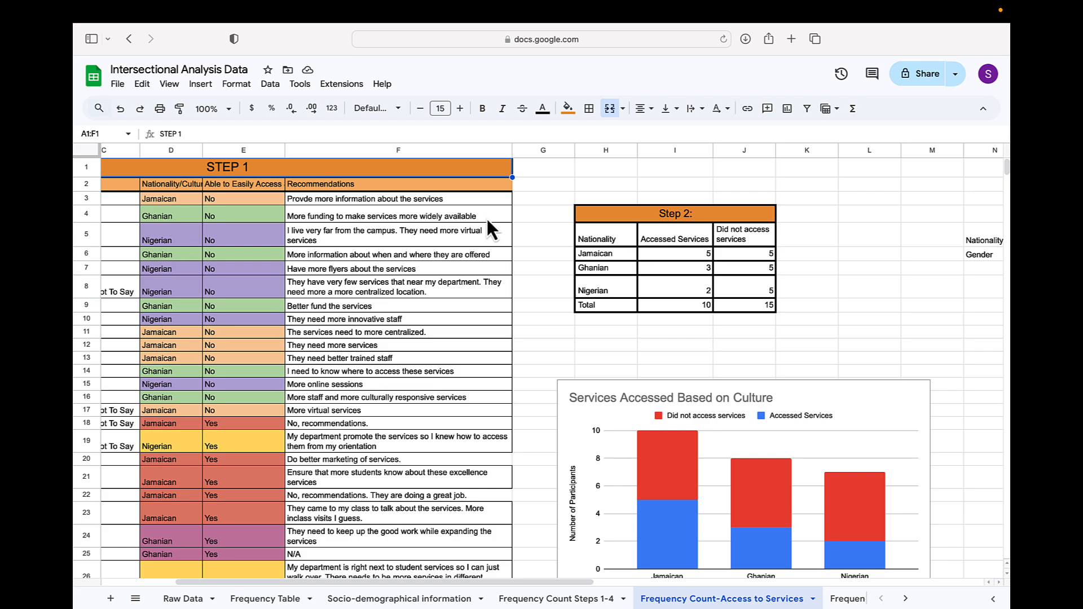
{"action": "mouse_move", "coordinate": [248, 215]}
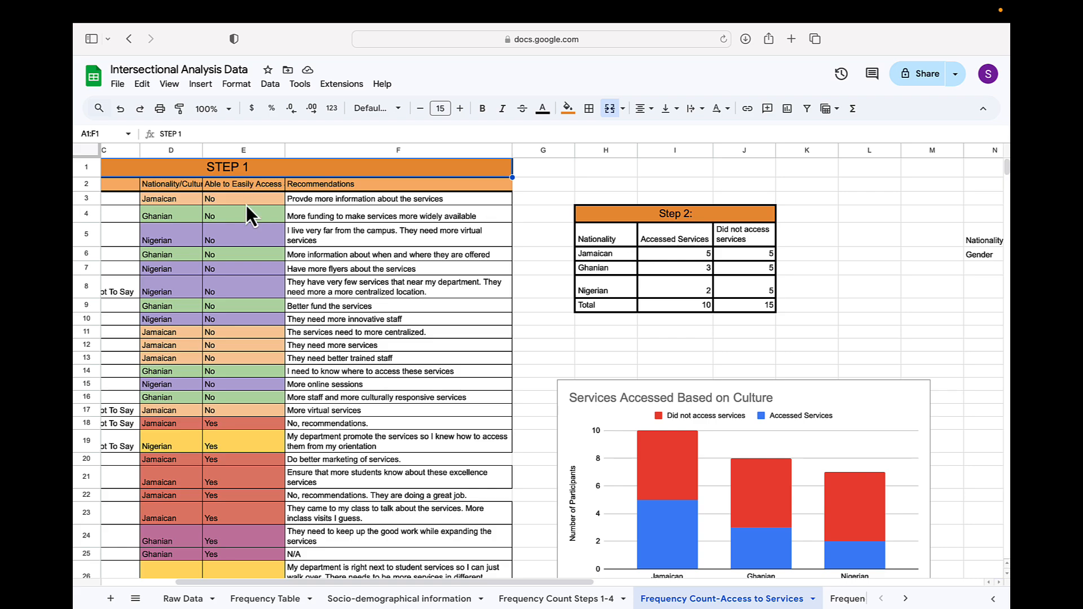
{"action": "scroll", "scroll_direction": "down", "scroll_amount": 3}
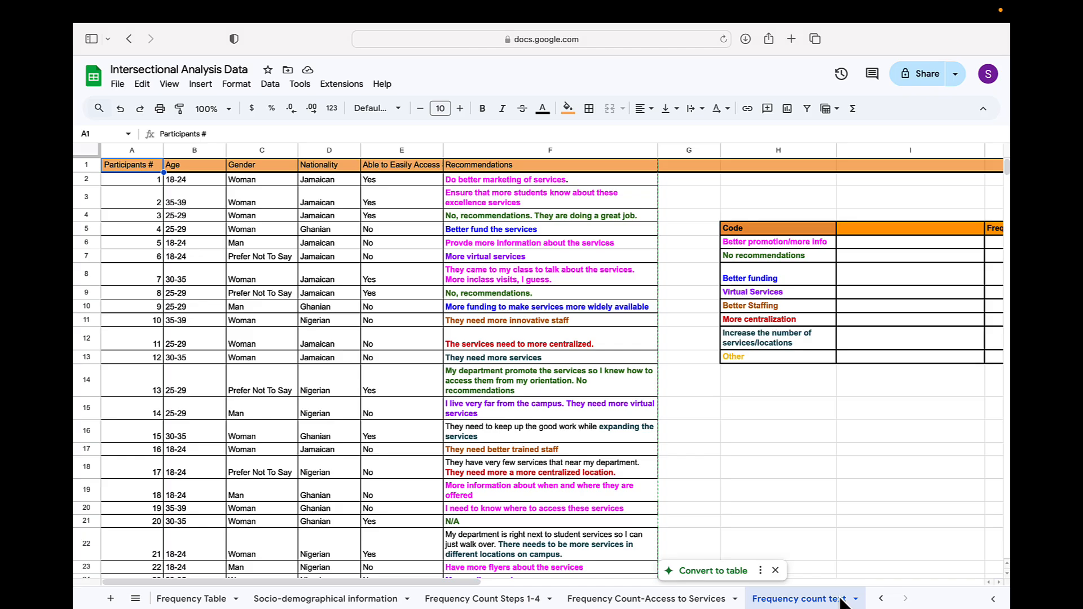
{"action": "mouse_move", "coordinate": [845, 595]}
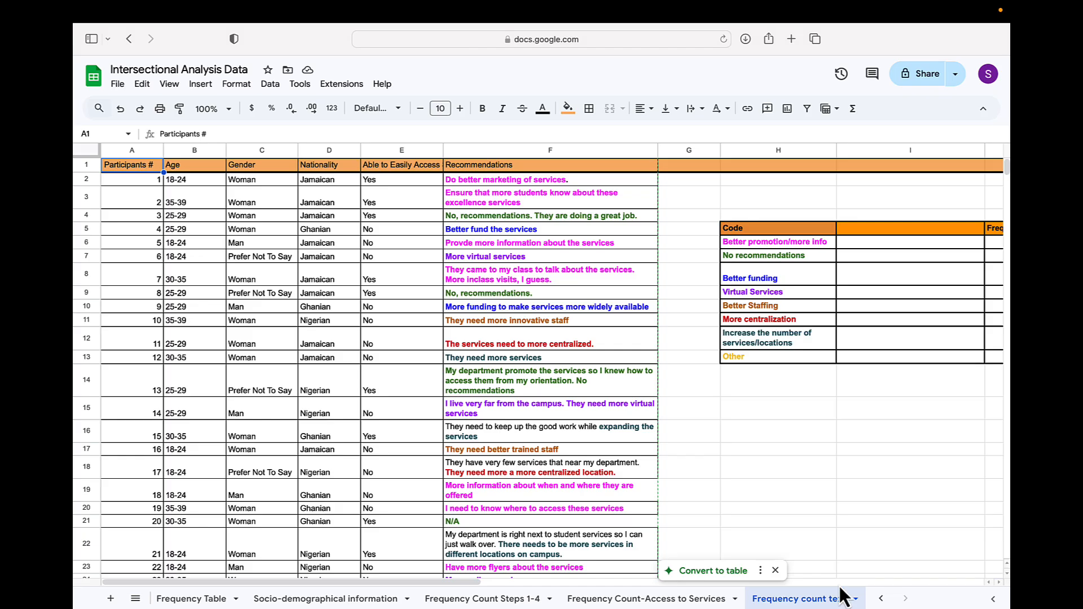
{"action": "mouse_move", "coordinate": [602, 332]}
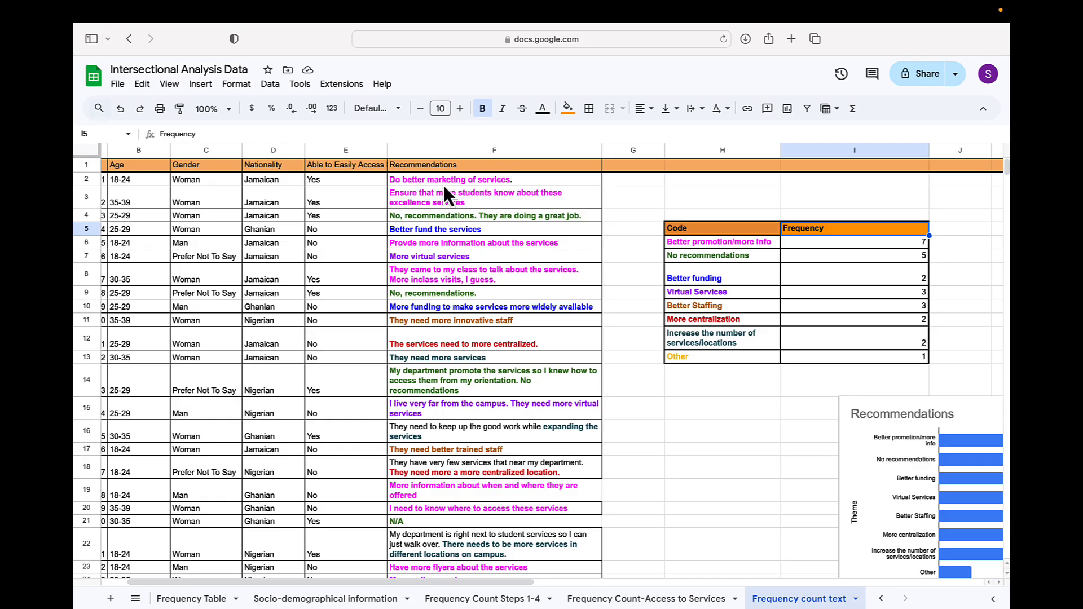
{"action": "mouse_move", "coordinate": [702, 286]}
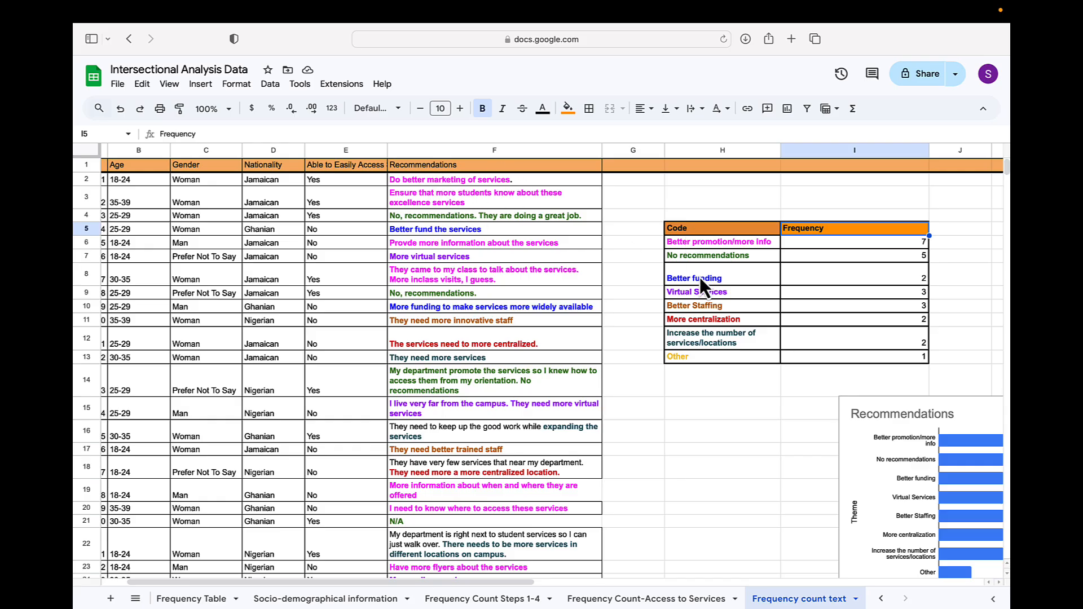
{"action": "left_click", "coordinate": [719, 241]}
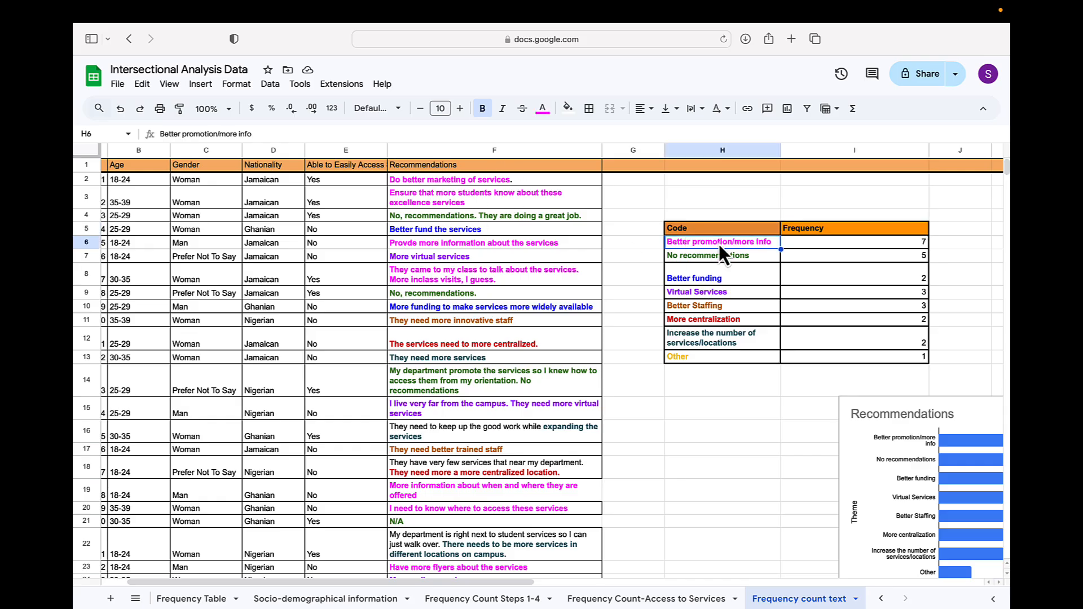
{"action": "left_click", "coordinate": [713, 254]}
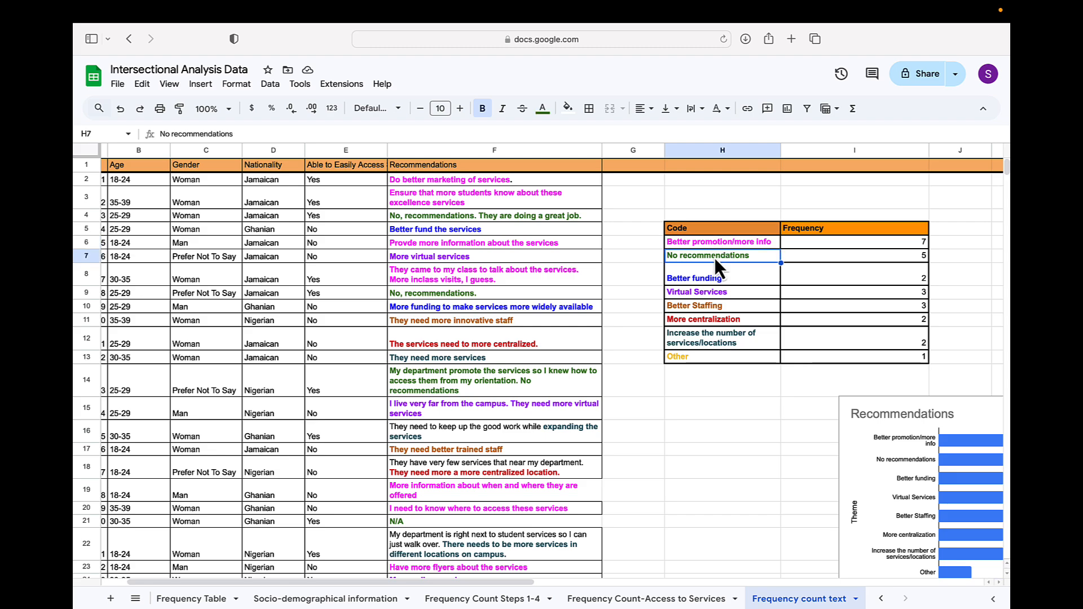
{"action": "mouse_move", "coordinate": [713, 292]}
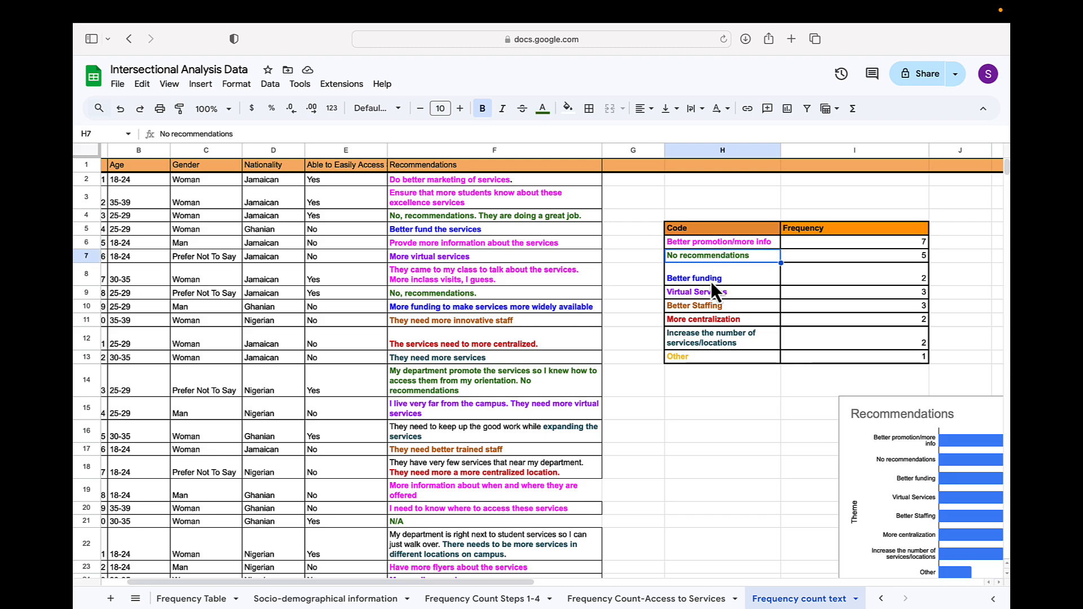
{"action": "left_click", "coordinate": [711, 277]}
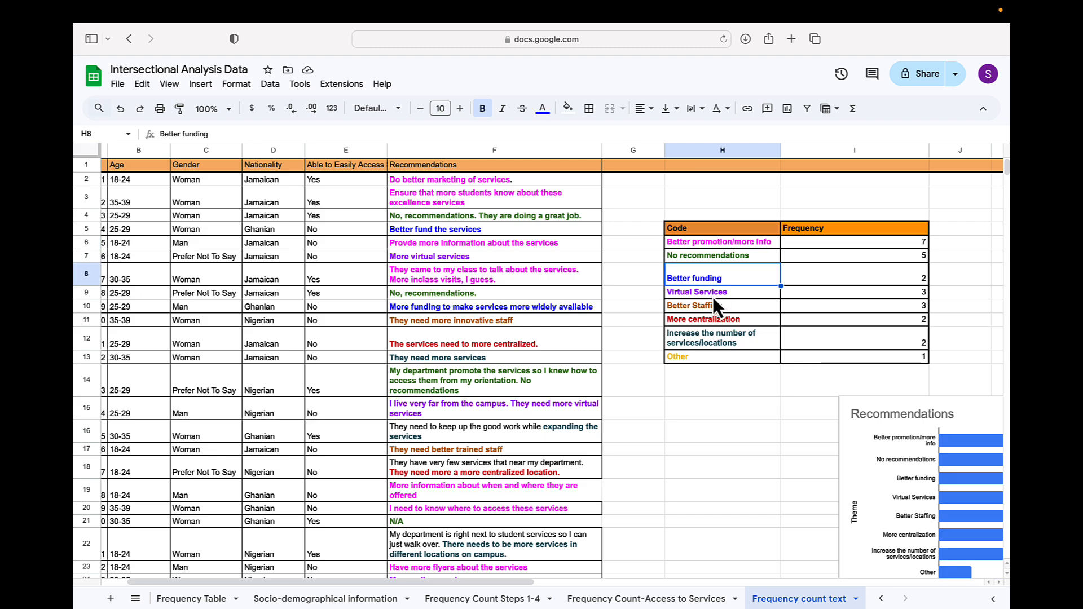
{"action": "left_click", "coordinate": [704, 291]}
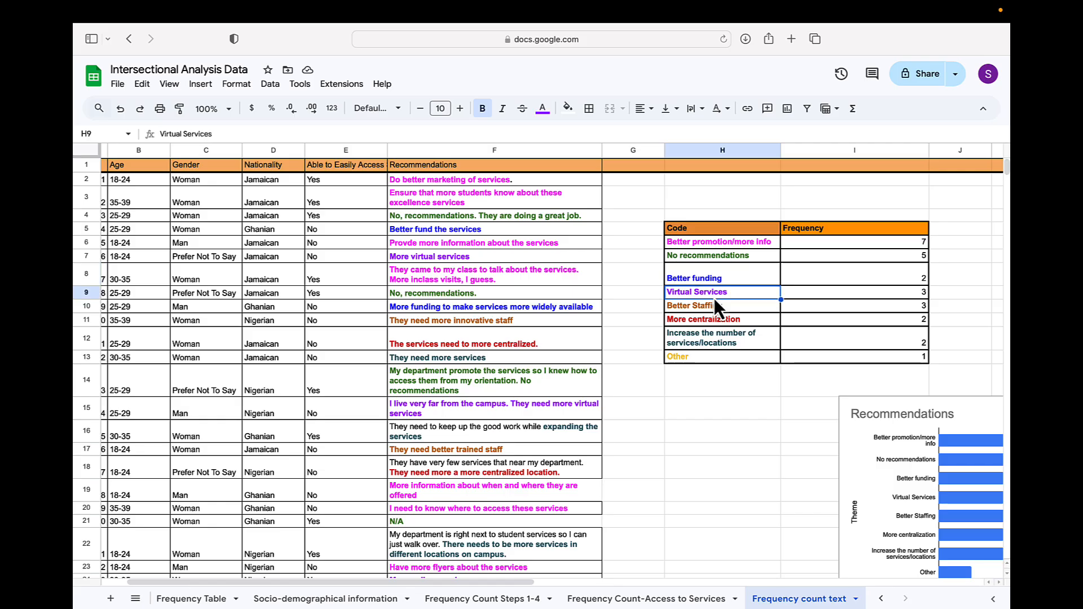
{"action": "left_click", "coordinate": [702, 319]}
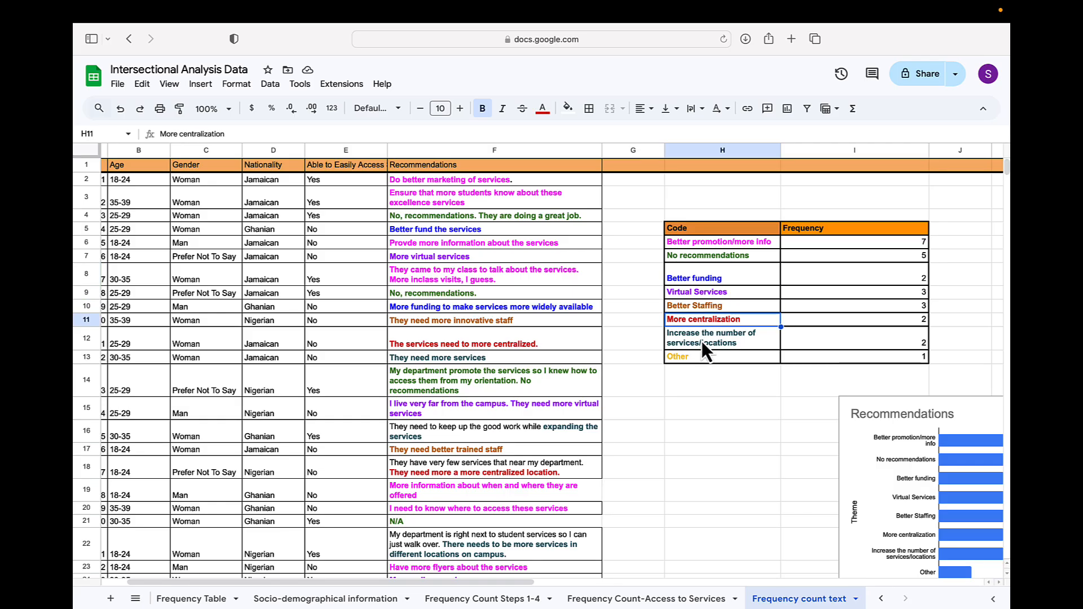
{"action": "left_click", "coordinate": [700, 357]}
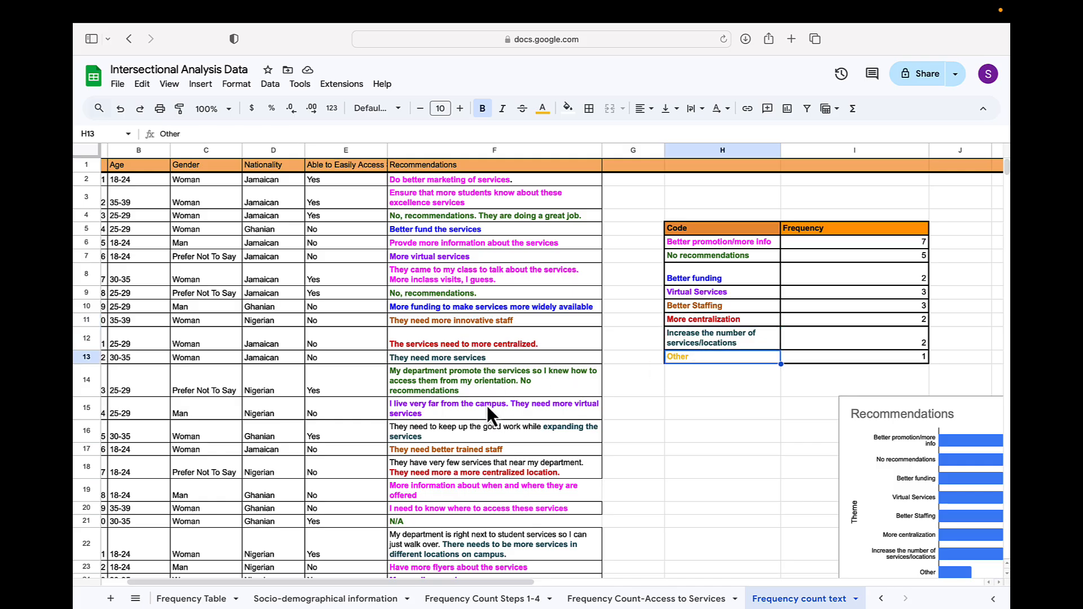
{"action": "mouse_move", "coordinate": [476, 194]}
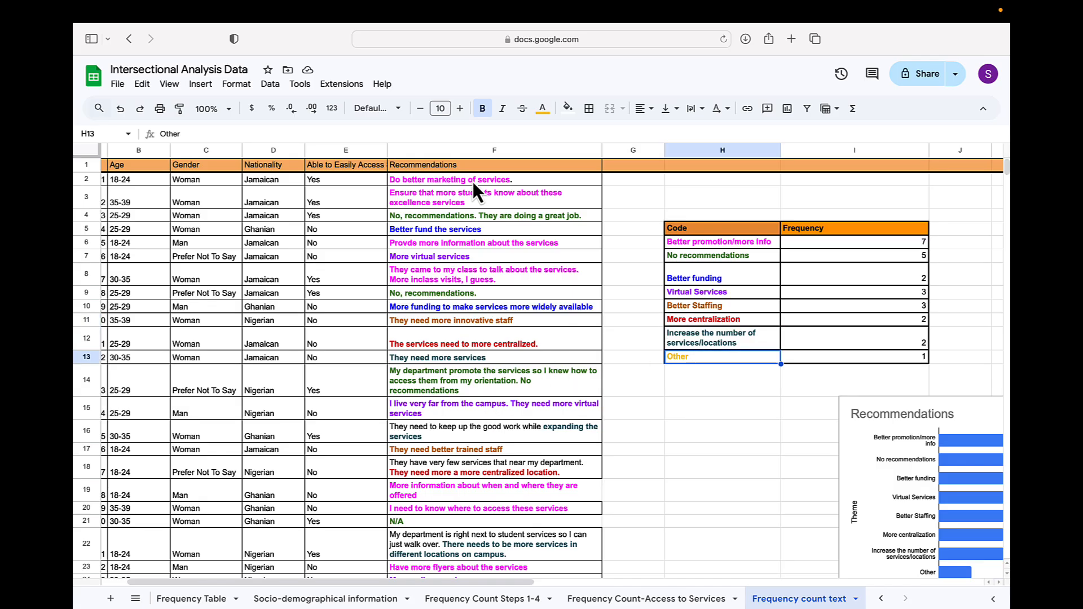
{"action": "mouse_move", "coordinate": [483, 275]}
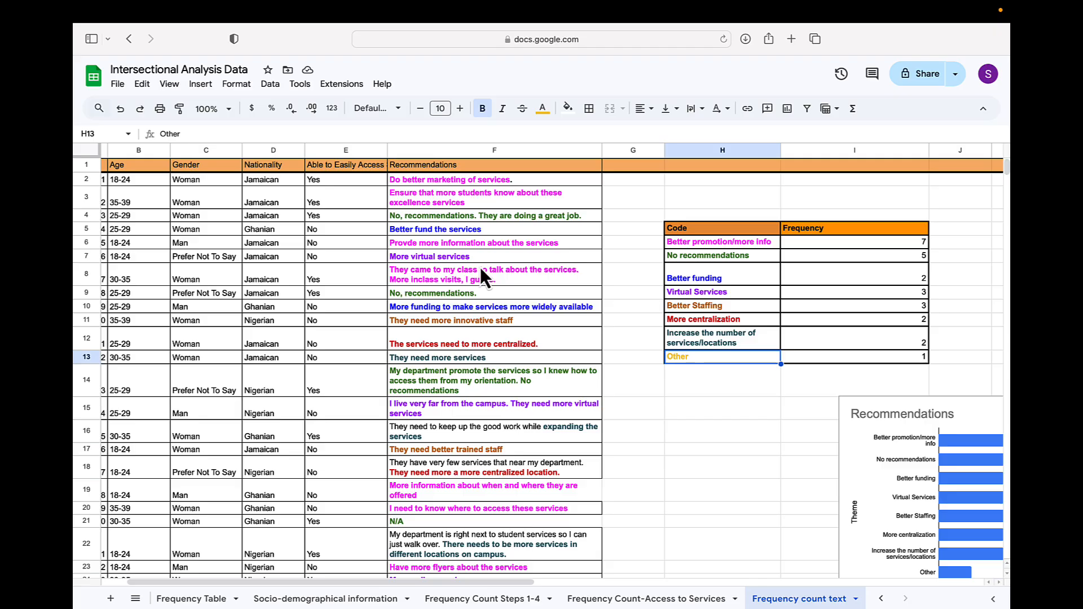
{"action": "scroll", "scroll_direction": "down", "scroll_amount": 3}
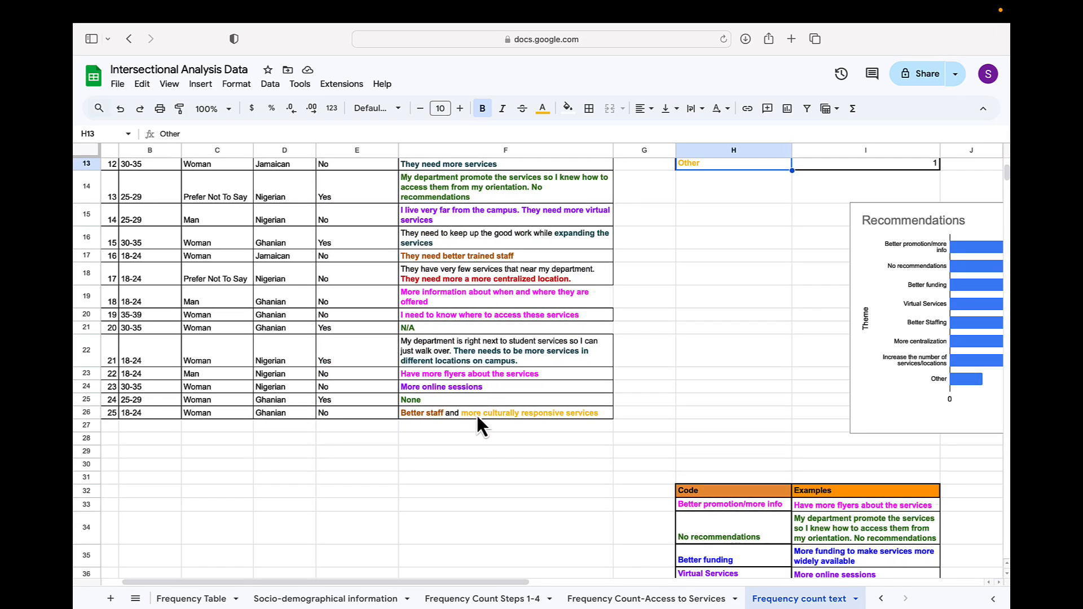
{"action": "left_click", "coordinate": [498, 413]}
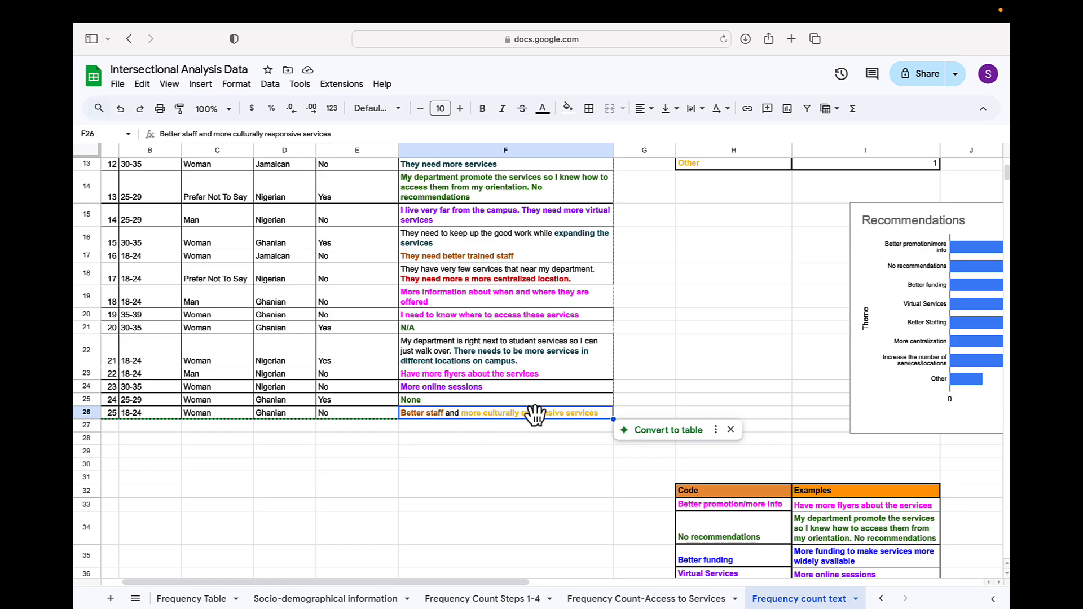
{"action": "mouse_move", "coordinate": [781, 311]}
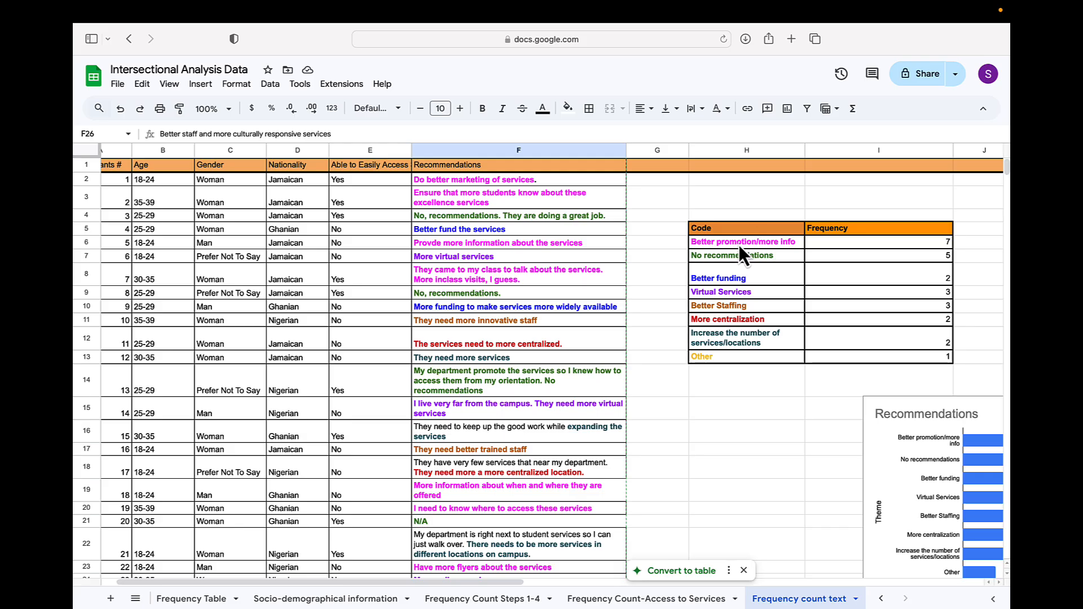
{"action": "mouse_move", "coordinate": [873, 314]}
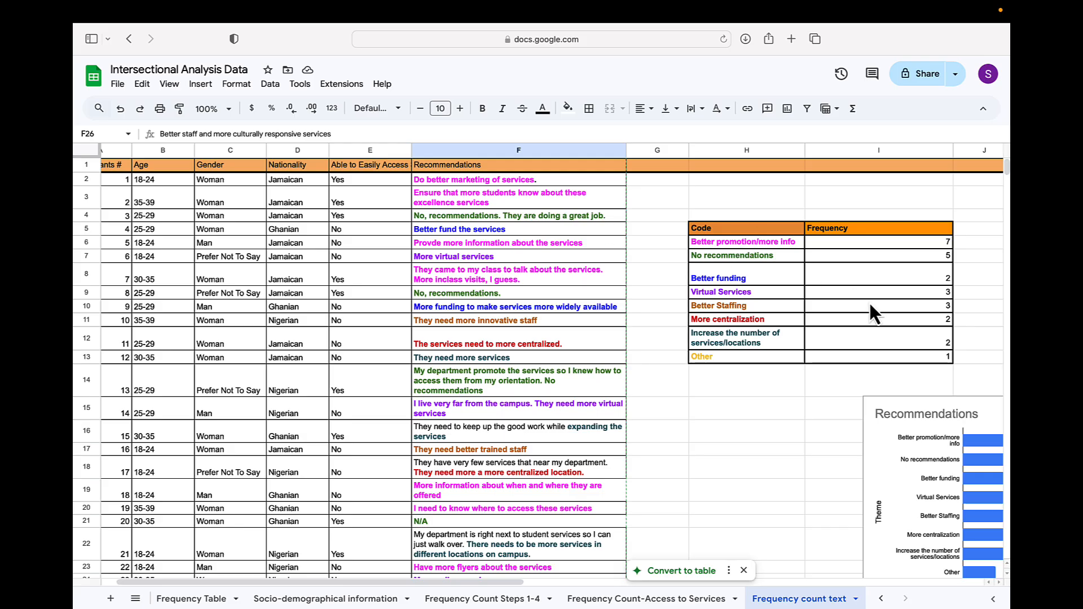
Scroll to bring the Recommendations frequency bar chart fully into view
{"action": "scroll", "scroll_direction": "down", "scroll_amount": 3}
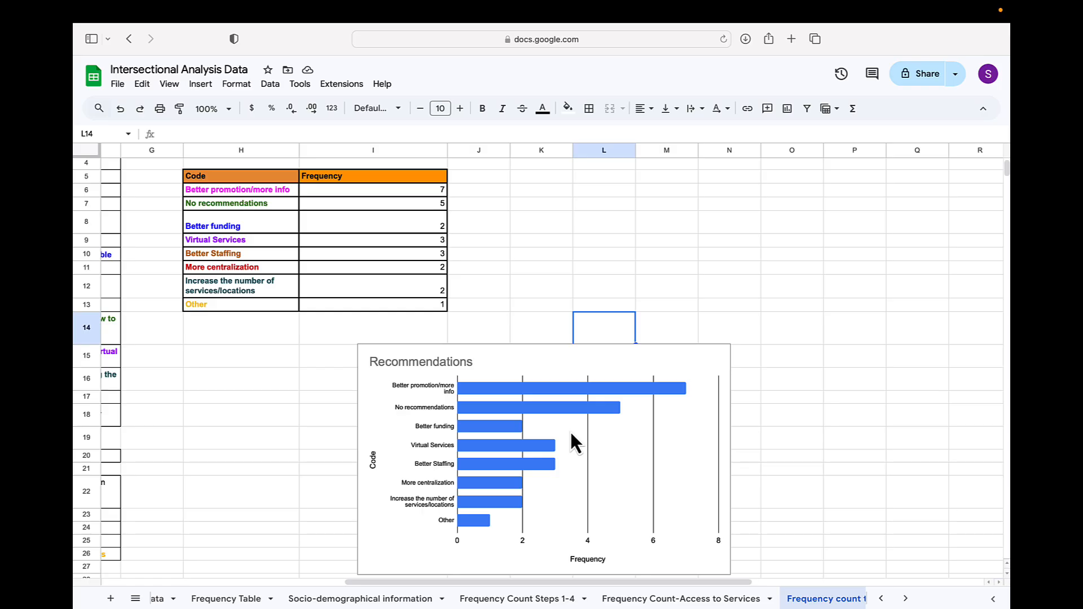
{"action": "mouse_move", "coordinate": [560, 431]}
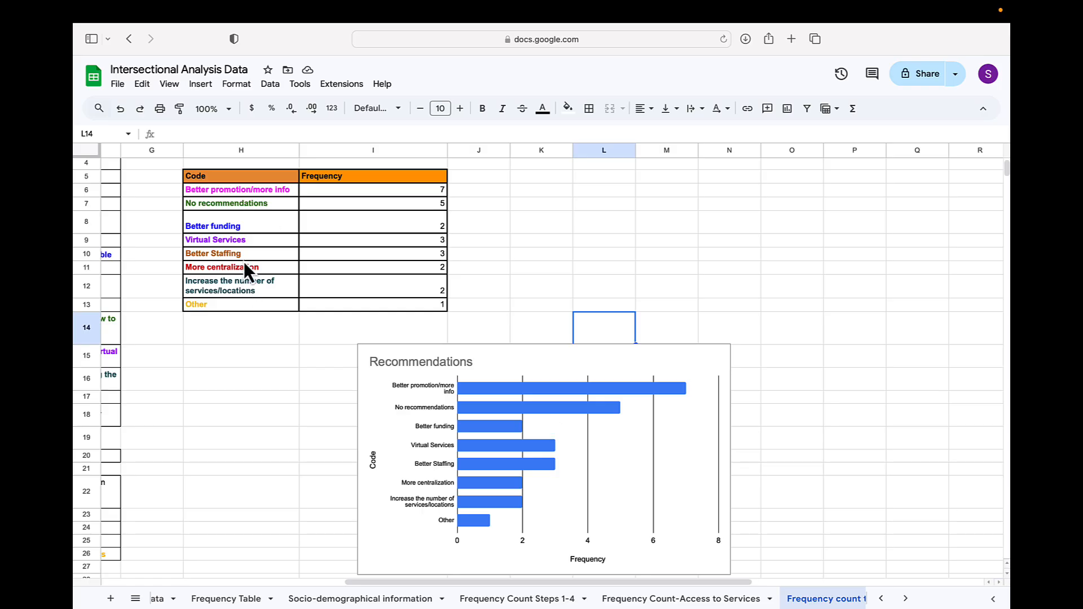
{"action": "mouse_move", "coordinate": [415, 463]}
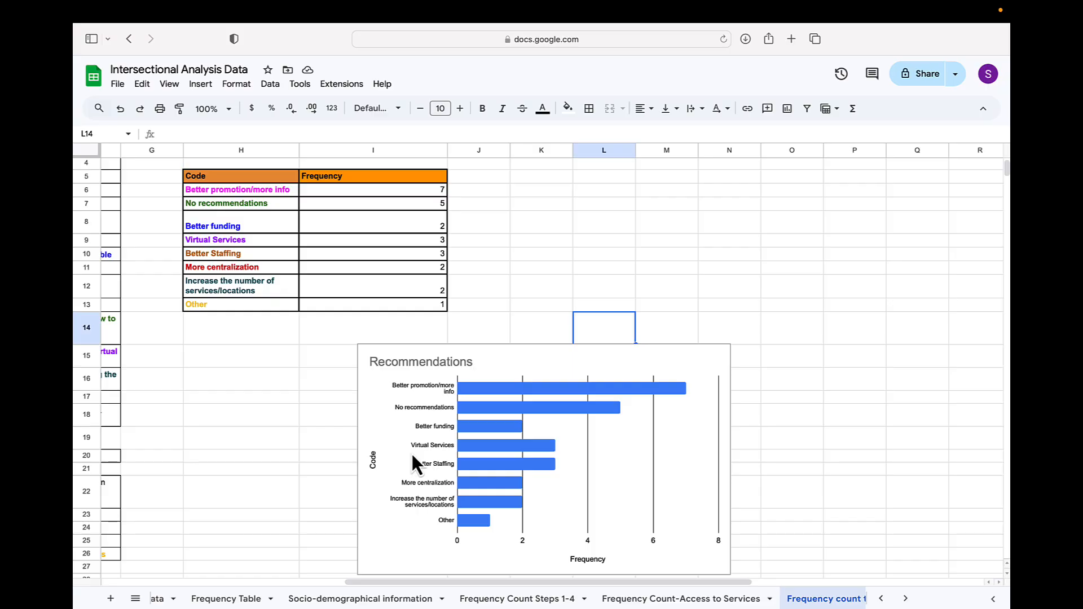
{"action": "mouse_move", "coordinate": [464, 467]}
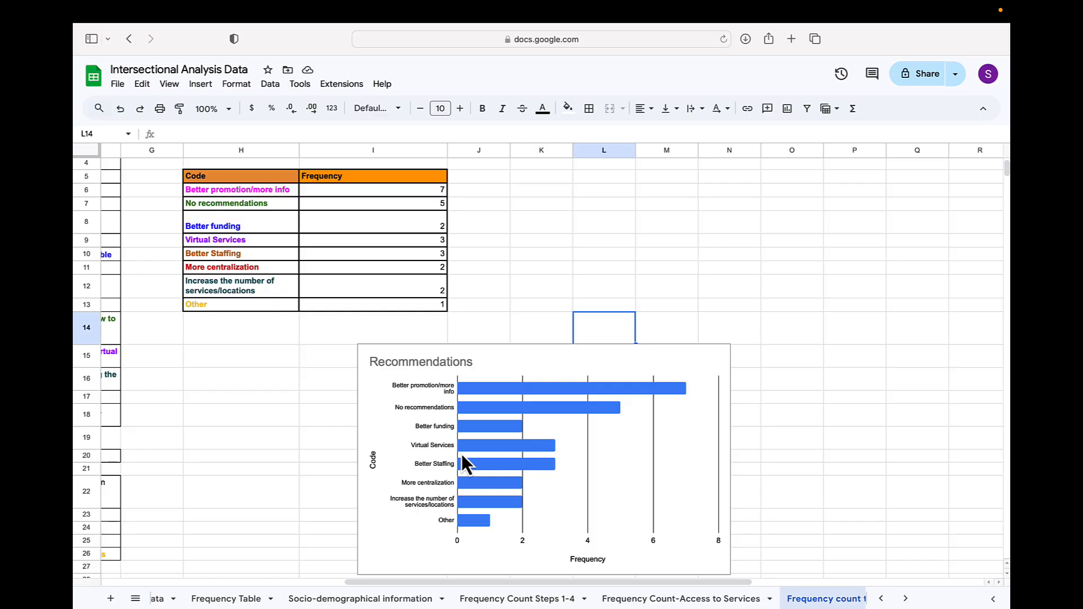
Scroll down to the Code, Frequency and Examples table at rows 32–40
{"action": "scroll", "scroll_direction": "down", "scroll_amount": 3}
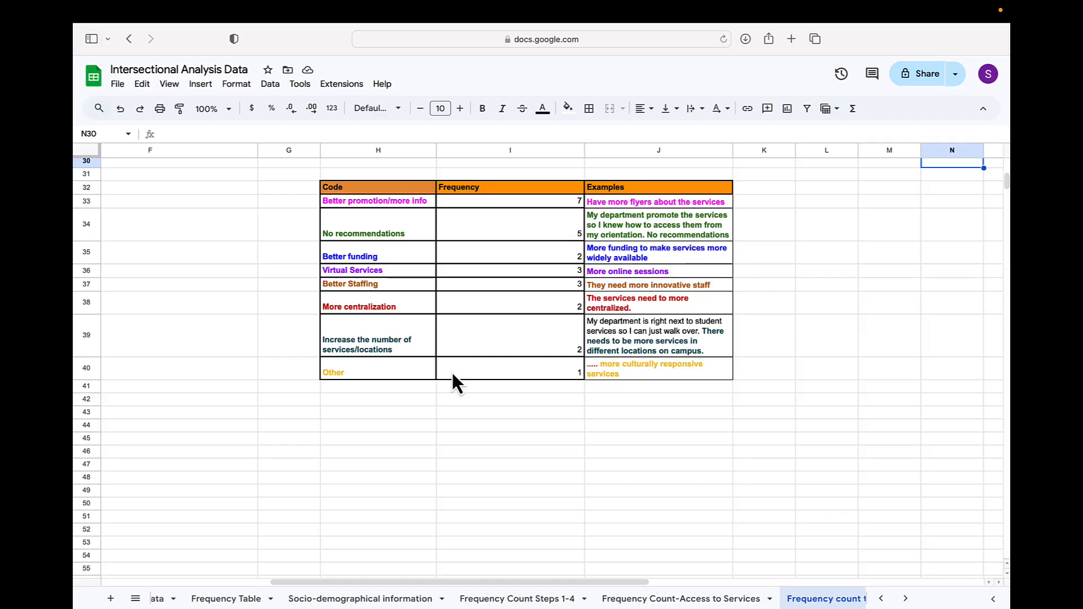
{"action": "mouse_move", "coordinate": [509, 306]}
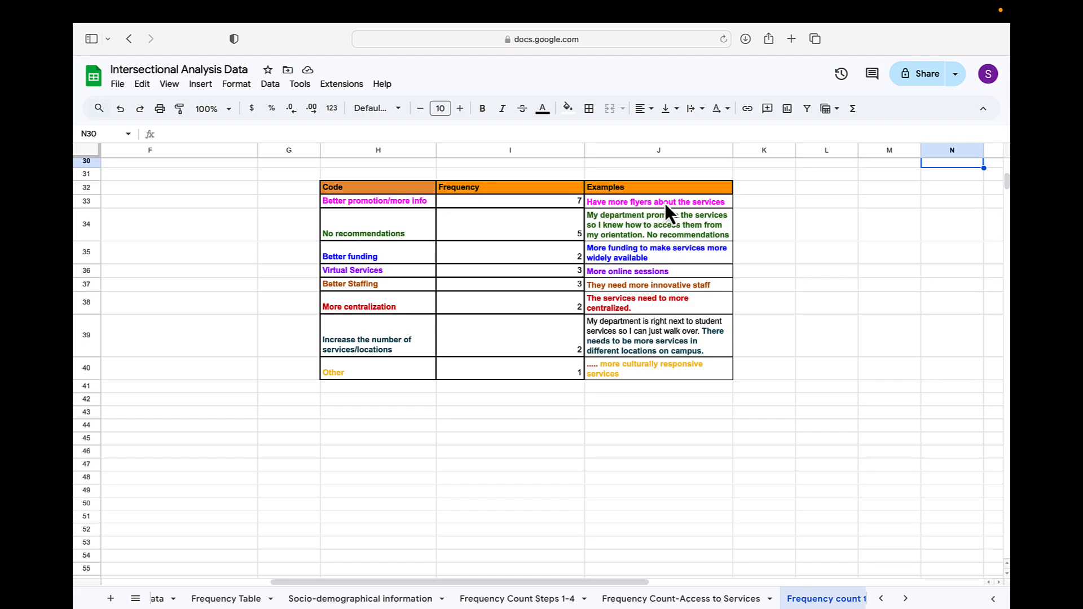
{"action": "mouse_move", "coordinate": [670, 329]}
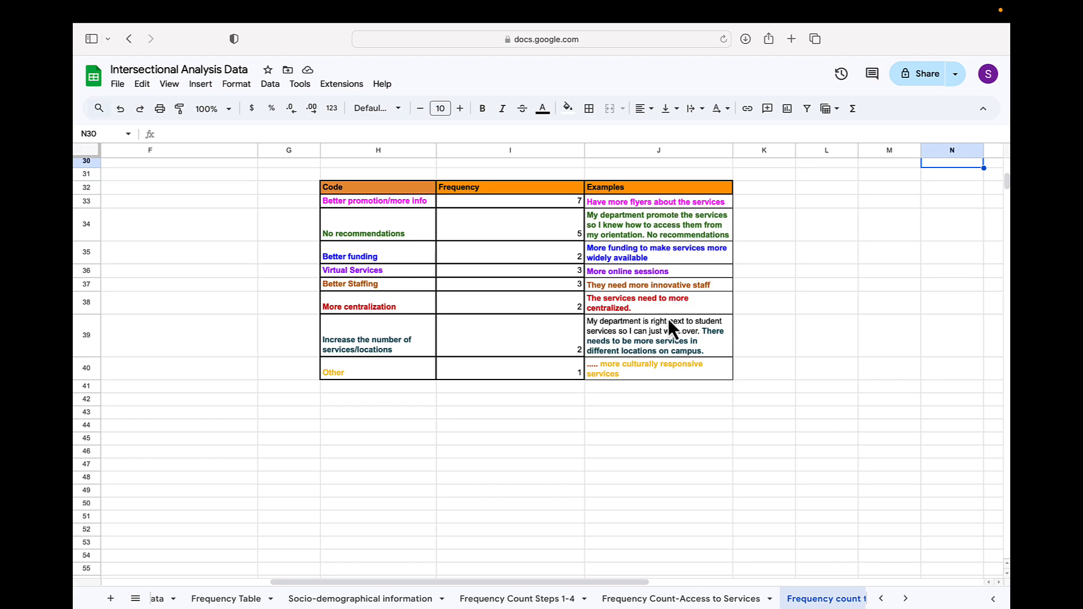